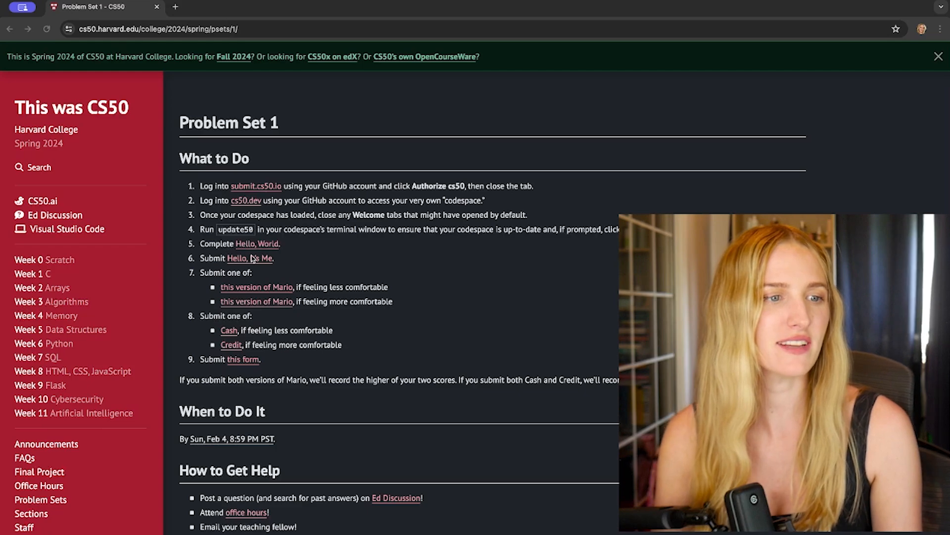
Step: Read through the Hello, It's Me problem description, then head to CS50's online code editor
{"action": "left_click", "coordinate": [249, 258]}
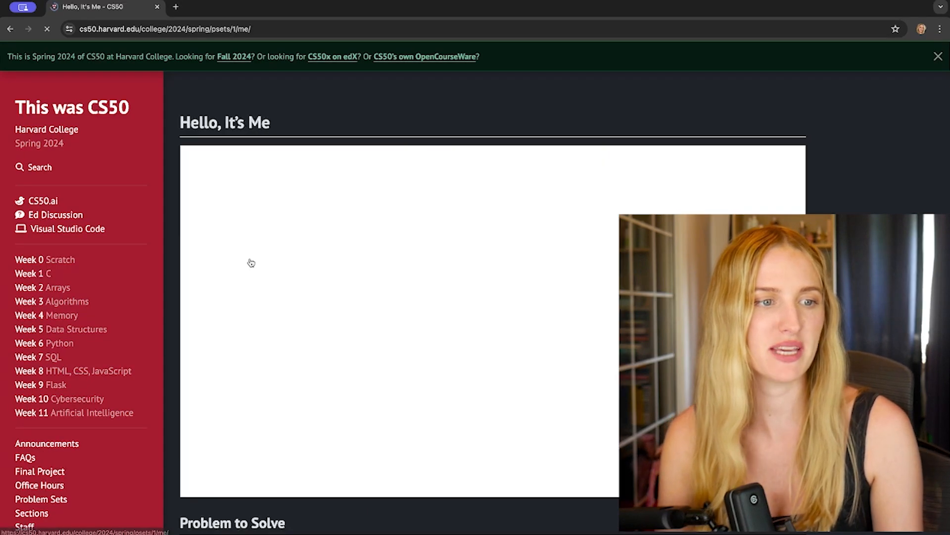
{"action": "scroll", "scroll_direction": "down", "scroll_amount": 3}
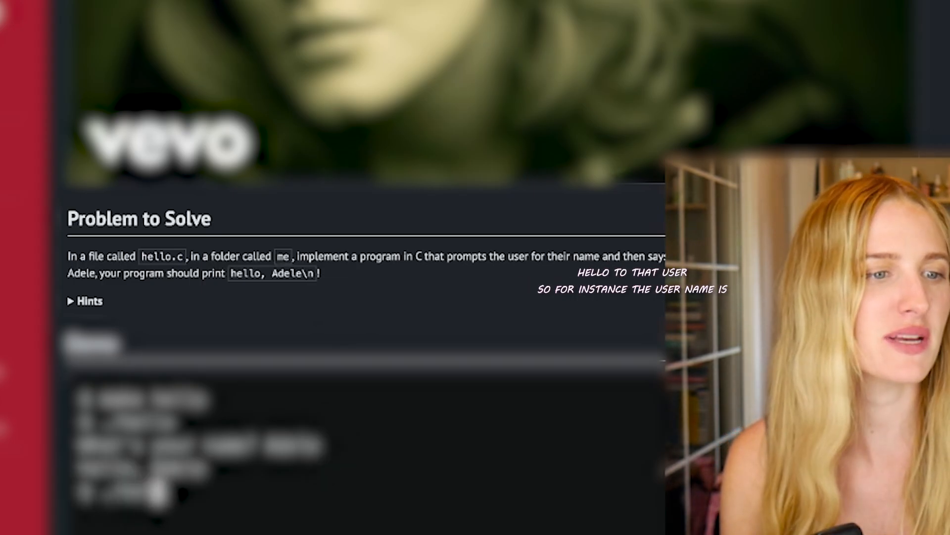
{"action": "scroll", "scroll_direction": "up", "scroll_amount": 3}
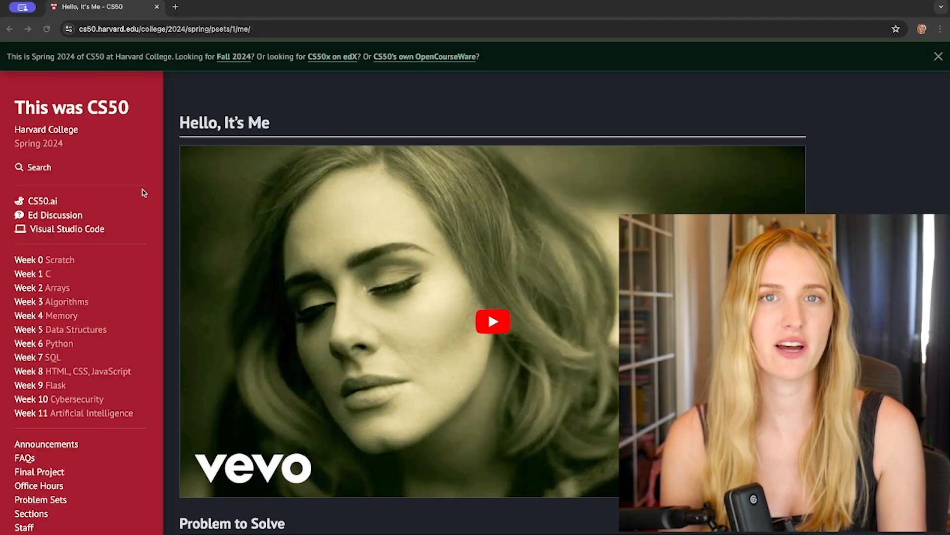
{"action": "left_click", "coordinate": [68, 229]}
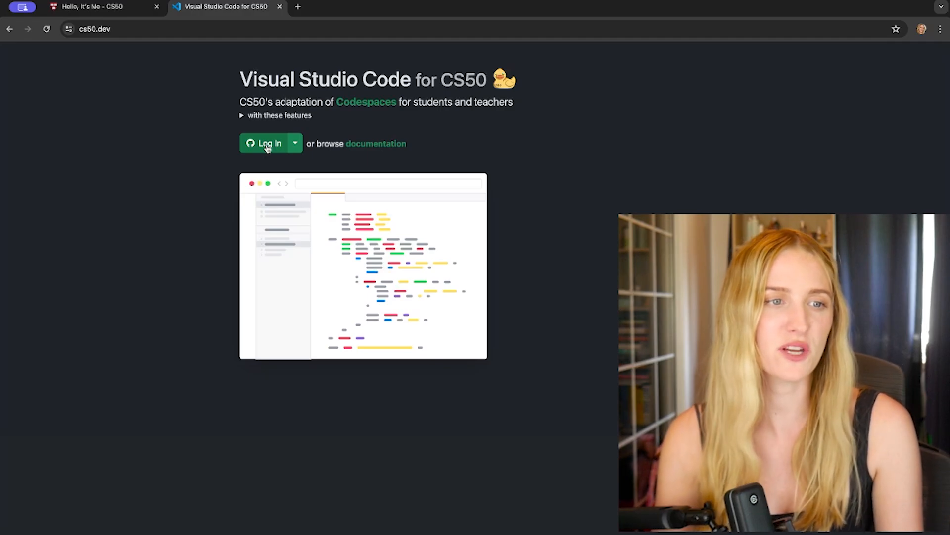
Step: Launch the codespace, create folder me, and add a new file hello.c inside it
{"action": "left_click", "coordinate": [270, 142]}
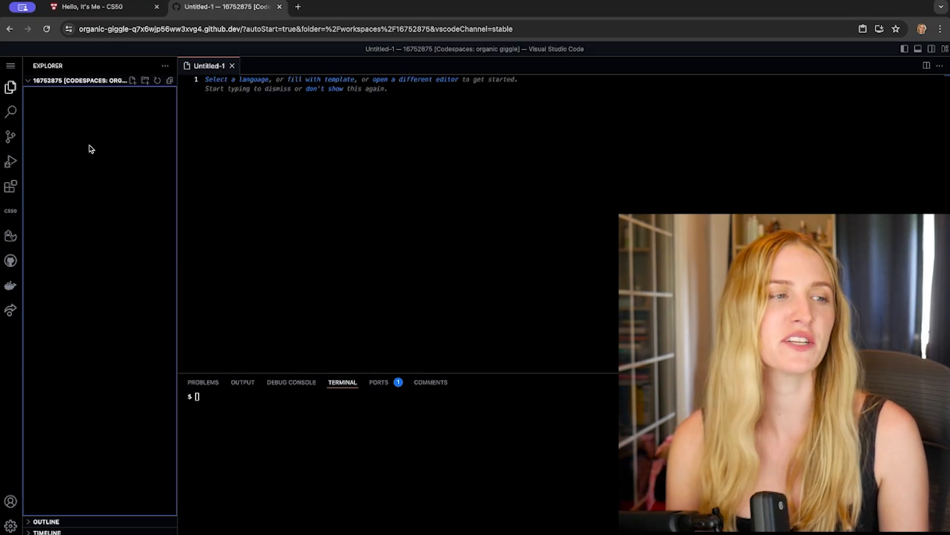
{"action": "left_click", "coordinate": [144, 80]}
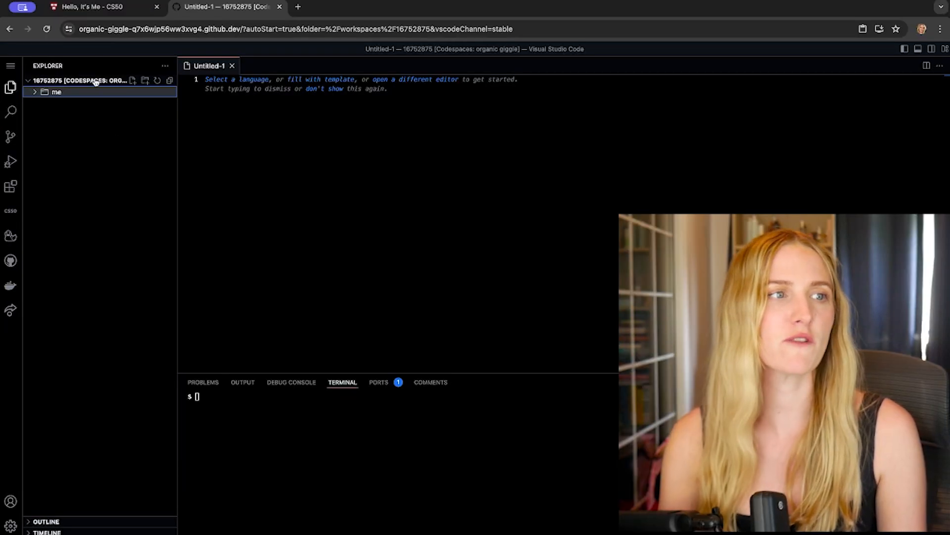
{"action": "left_click", "coordinate": [98, 7]}
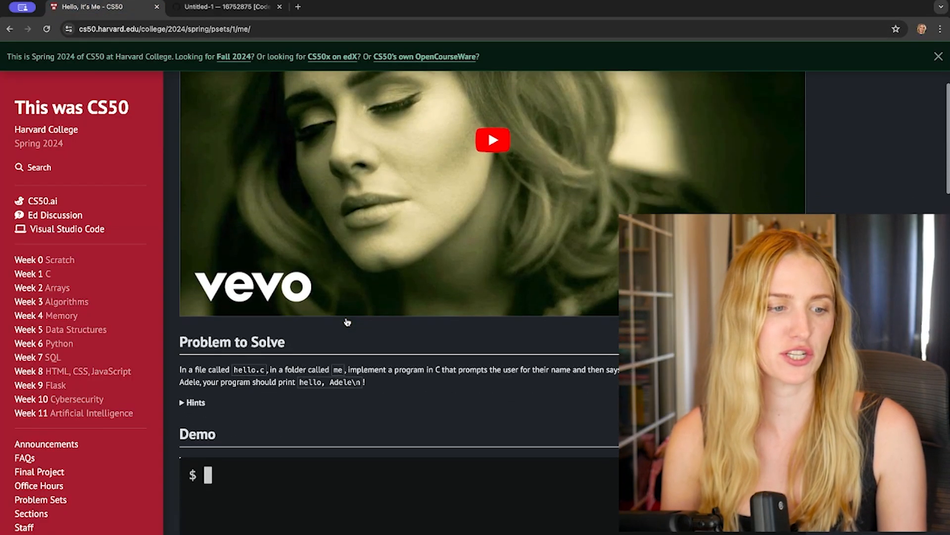
{"action": "scroll", "scroll_direction": "down", "scroll_amount": 3}
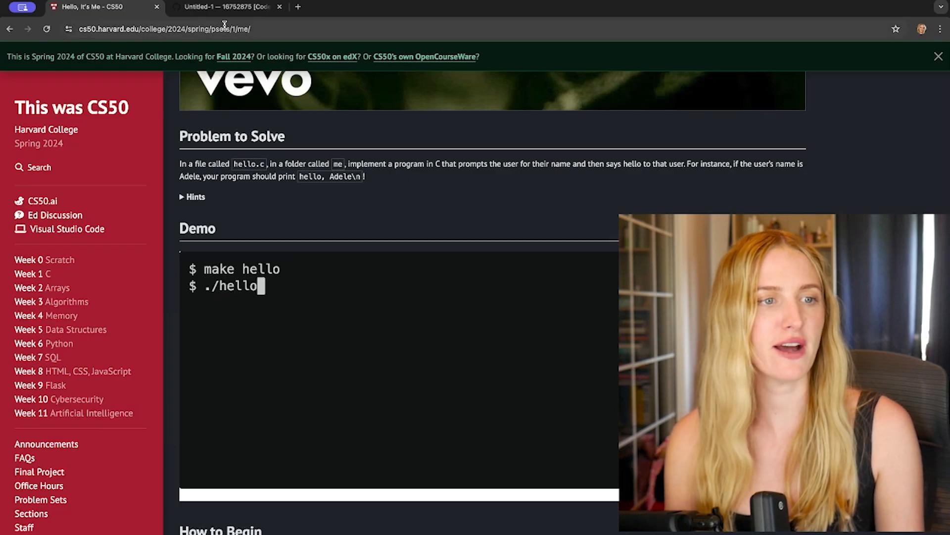
{"action": "right_click", "coordinate": [56, 91]}
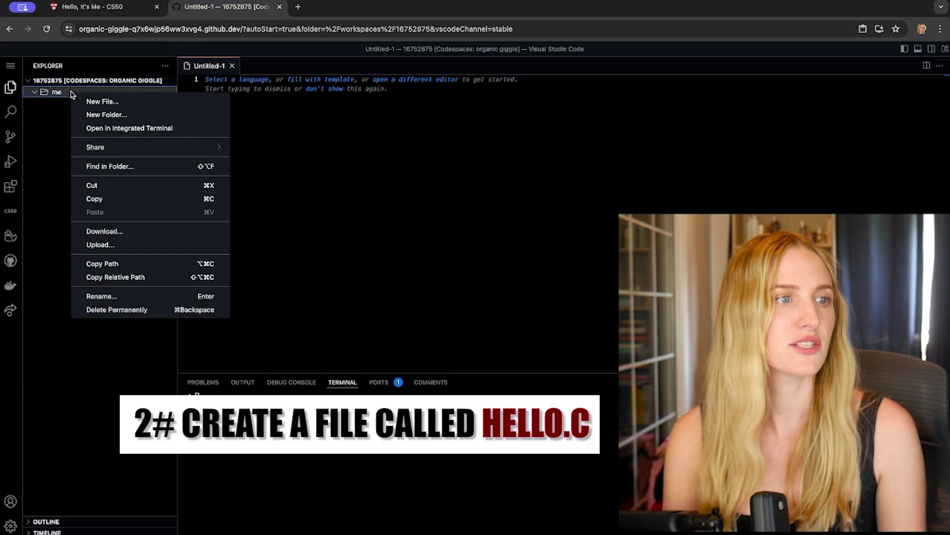
{"action": "left_click", "coordinate": [102, 101]}
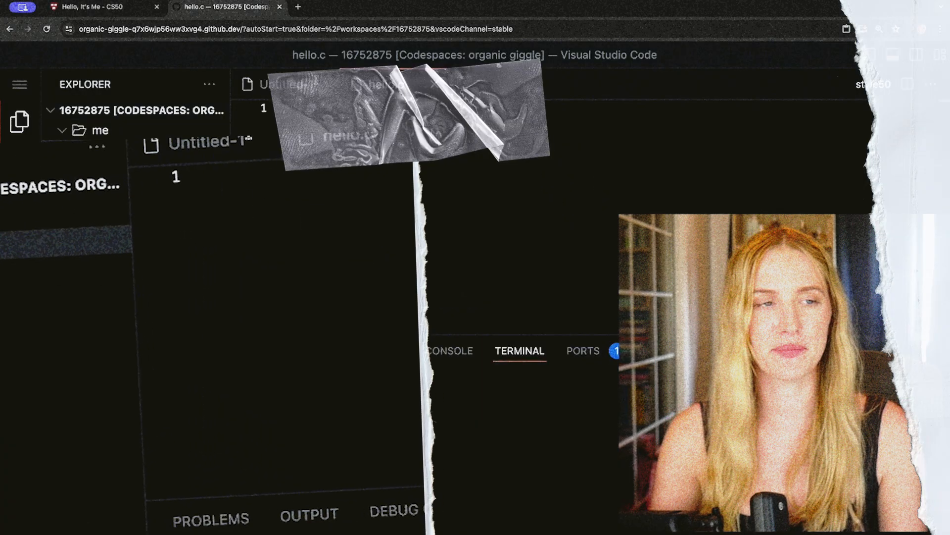
Step: Reach the CS50 Library for C docs and follow the From Source link to libcs50 releases on GitHub
{"action": "left_click", "coordinate": [352, 7]}
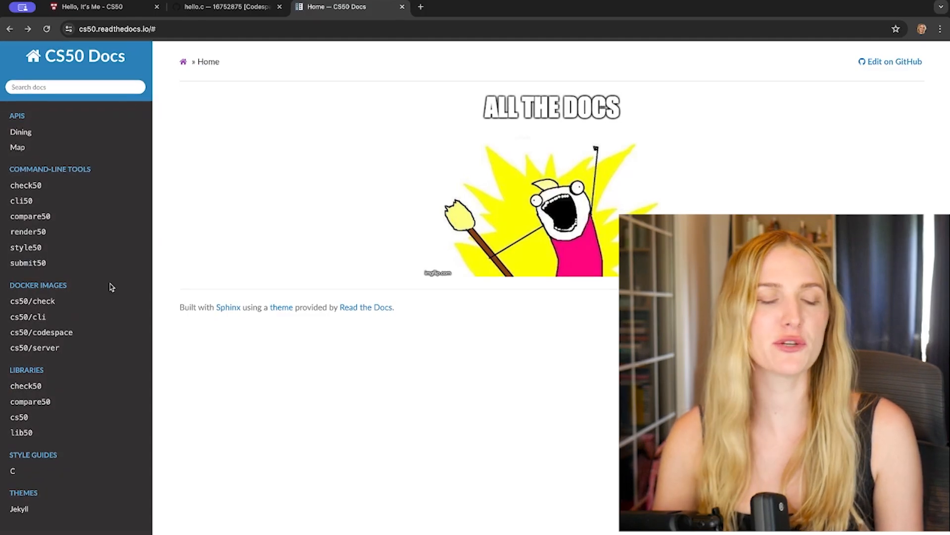
{"action": "scroll", "scroll_direction": "down", "scroll_amount": 3}
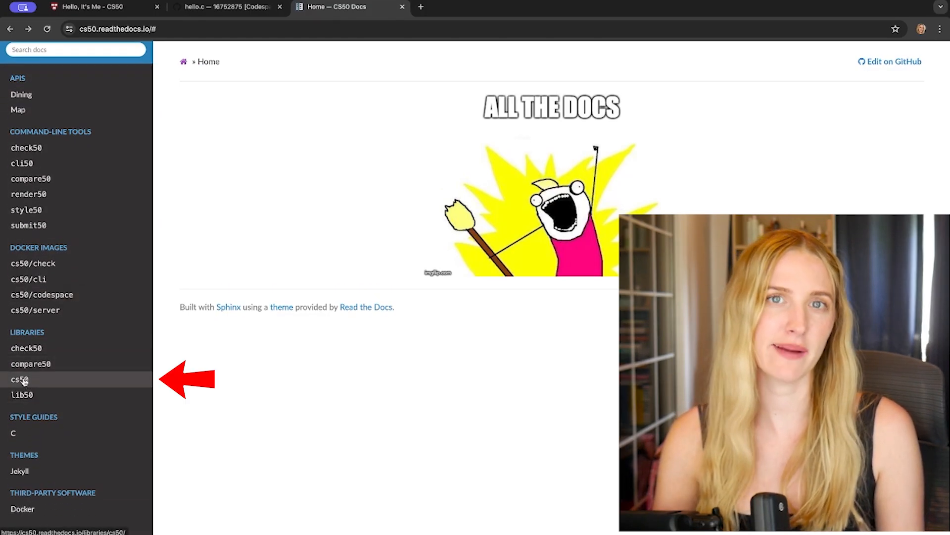
{"action": "left_click", "coordinate": [18, 379]}
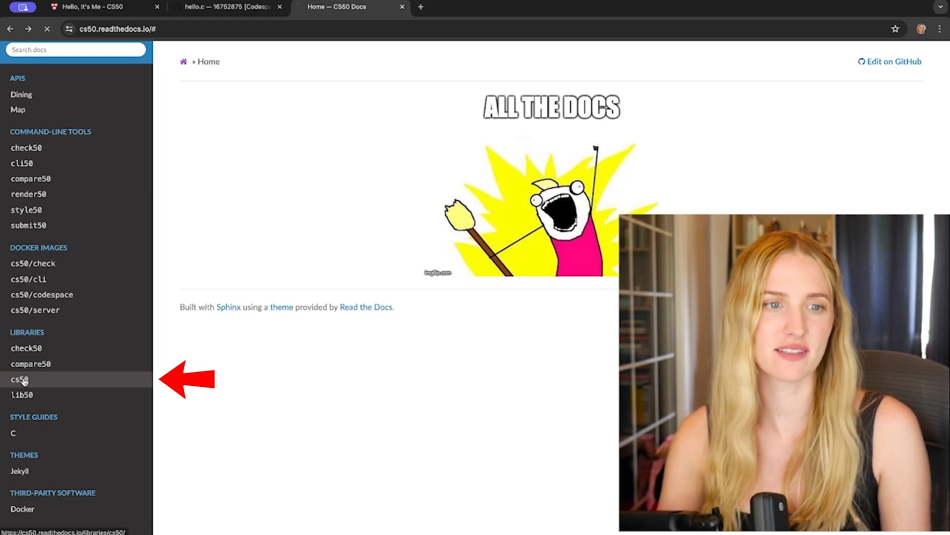
{"action": "left_click", "coordinate": [18, 379]}
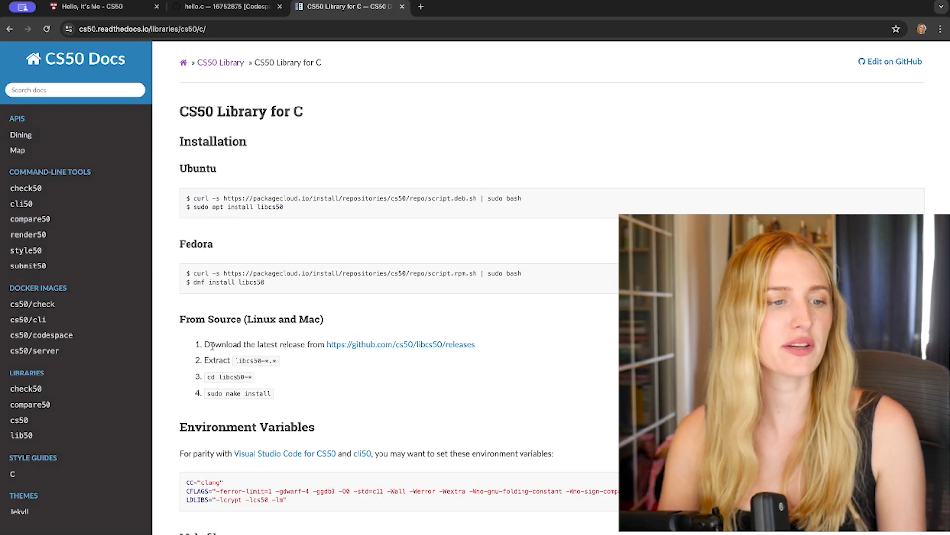
{"action": "left_click", "coordinate": [400, 344]}
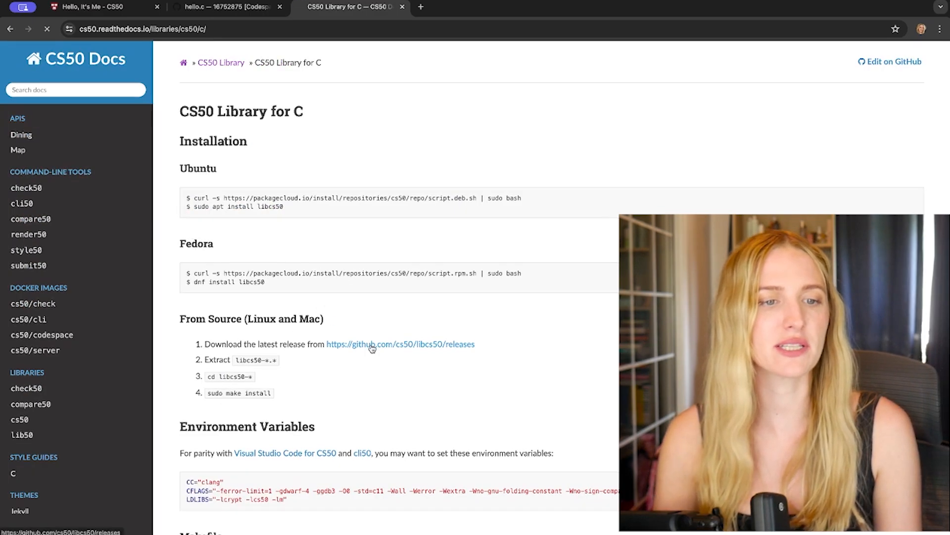
{"action": "left_click", "coordinate": [400, 344]}
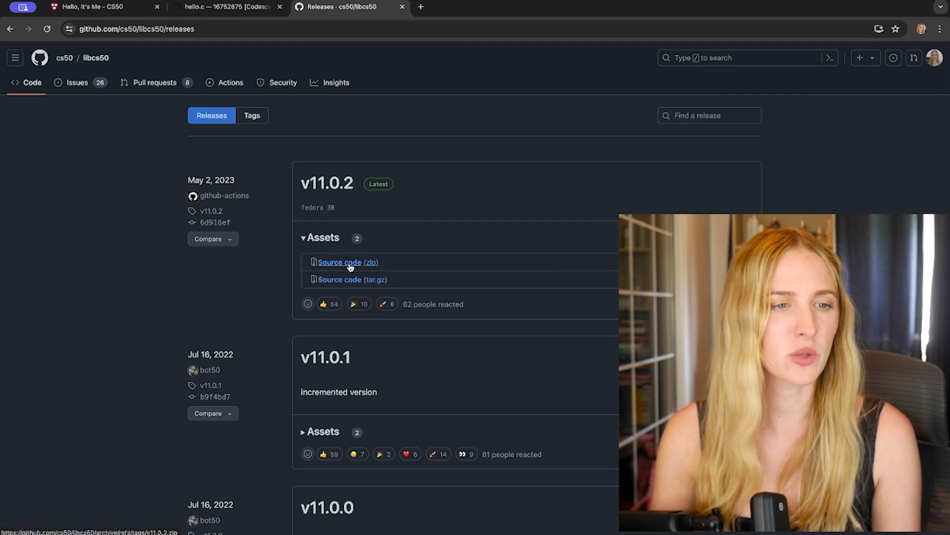
Step: Download the v11.0.2 Source code (zip) and return to the codespace tab
{"action": "left_click", "coordinate": [347, 261]}
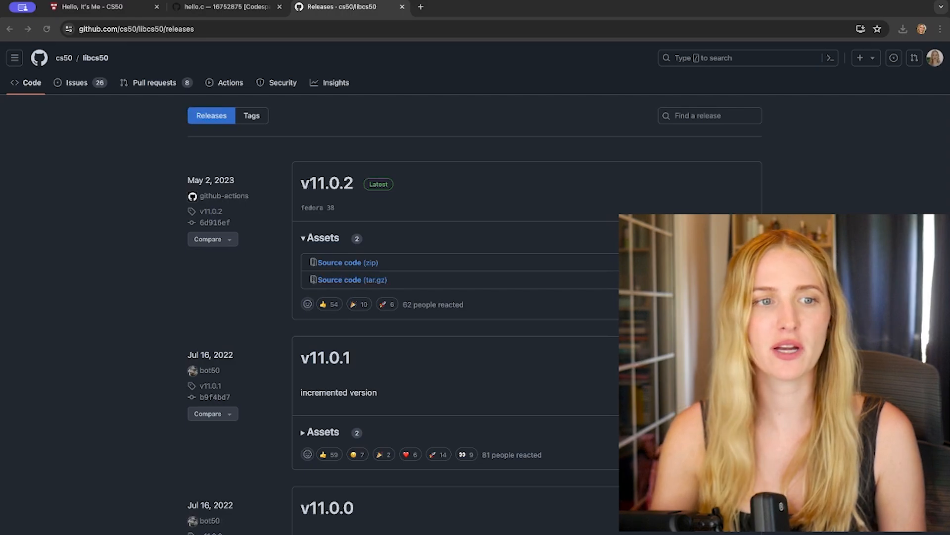
{"action": "mouse_move", "coordinate": [344, 221]}
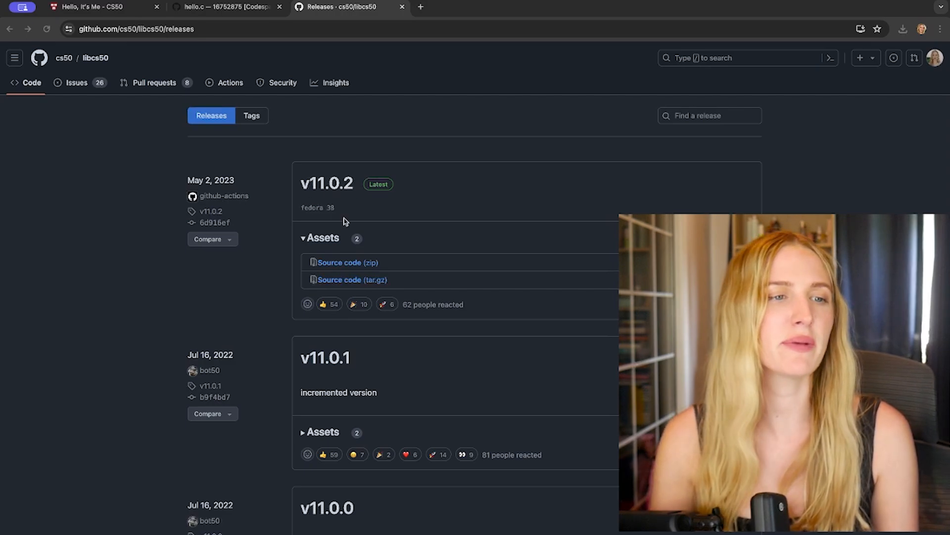
{"action": "mouse_move", "coordinate": [322, 238]}
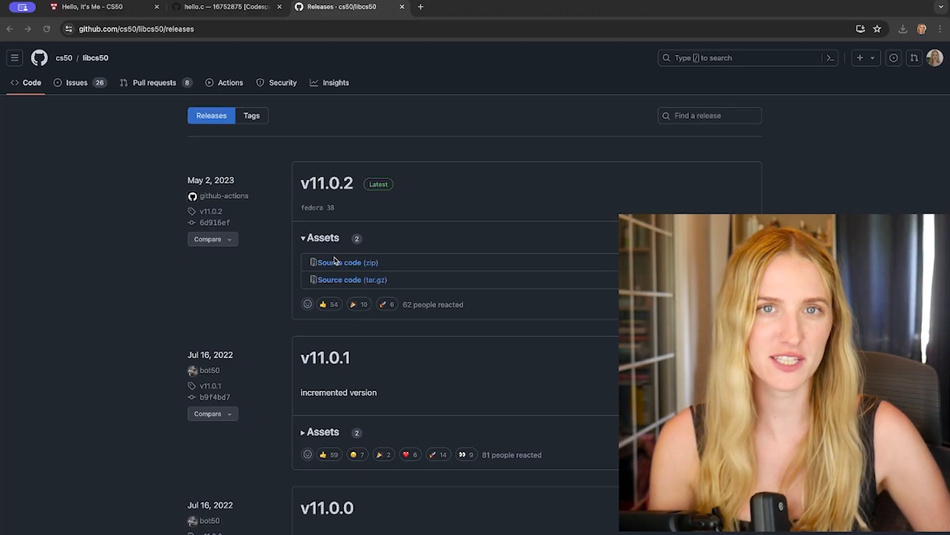
{"action": "left_click", "coordinate": [228, 7]}
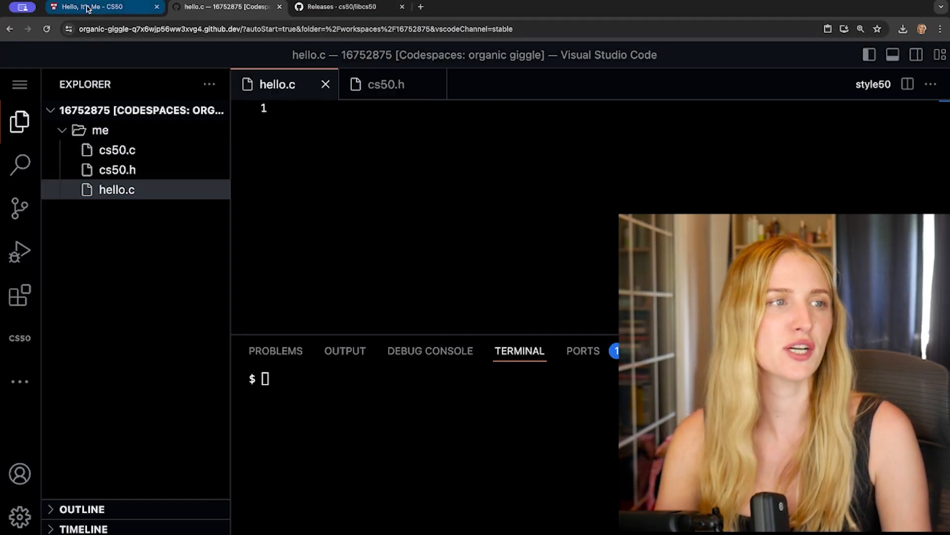
Step: Return to the Hello, It's Me problem page to view its demo
{"action": "left_click", "coordinate": [103, 7]}
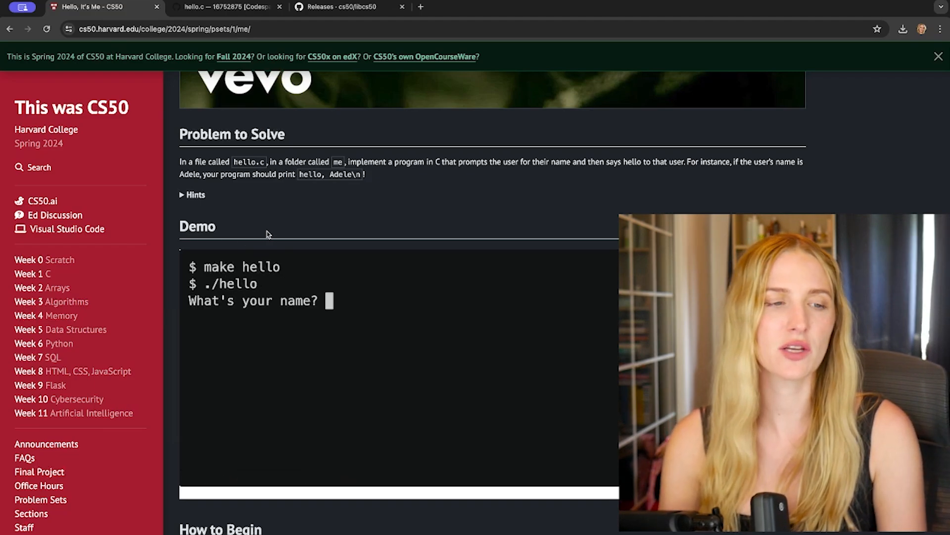
Step: Try the demo with a name, then go back to the empty hello.c in the codespace
{"action": "type", "text": "Adele"}
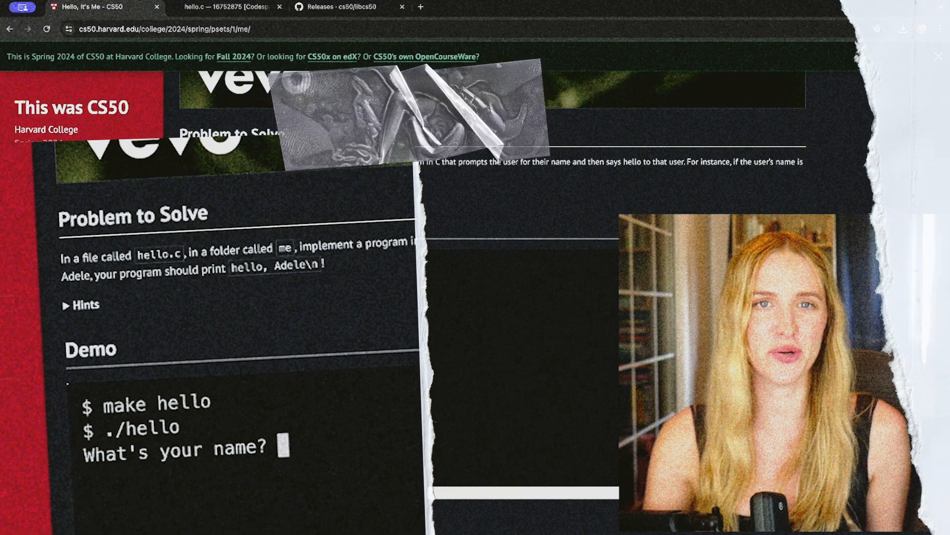
{"action": "left_click", "coordinate": [224, 7]}
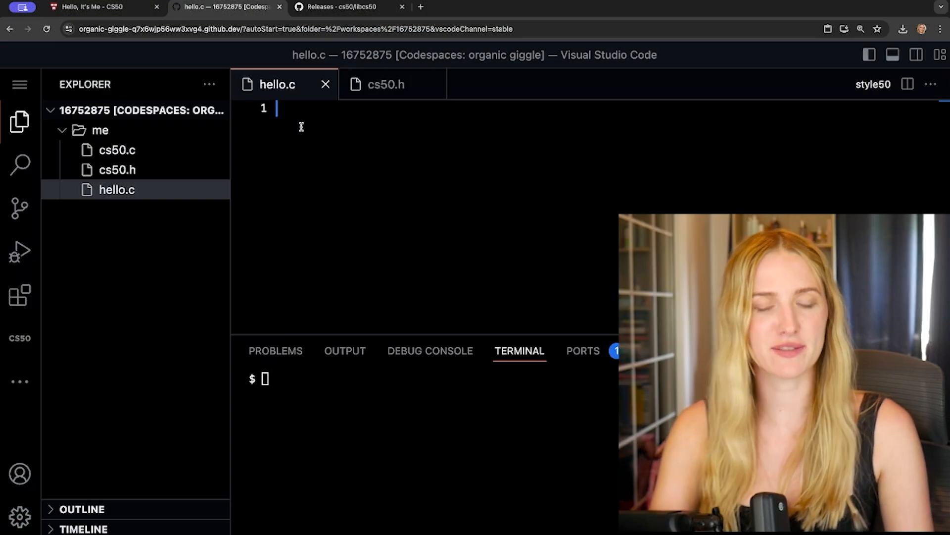
Step: Include stdio.h, start main, and begin declaring string name from get_string
{"action": "type", "text": "#include <stdio.h>"}
{"action": "type", "text": "#include <cs50.h>"}
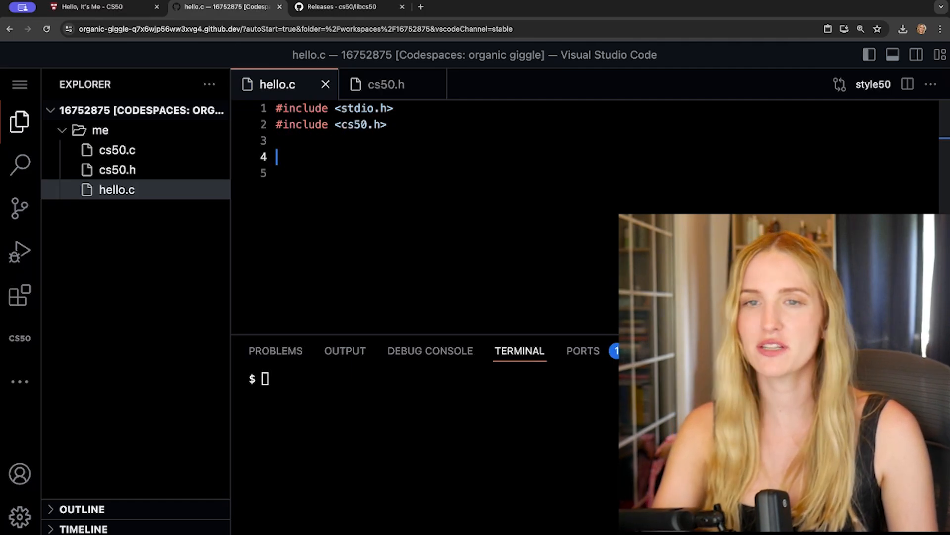
{"action": "type", "text": "int main() {"}
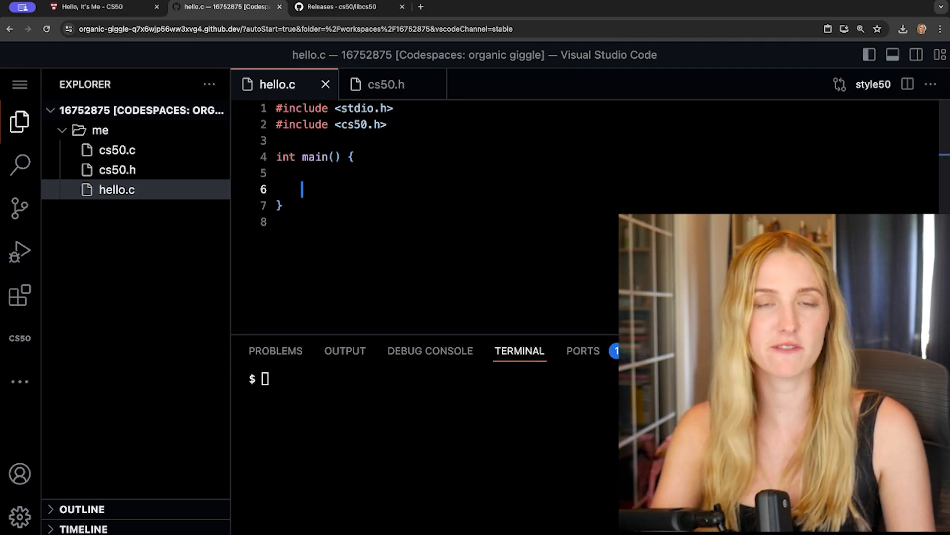
{"action": "type", "text": "string"}
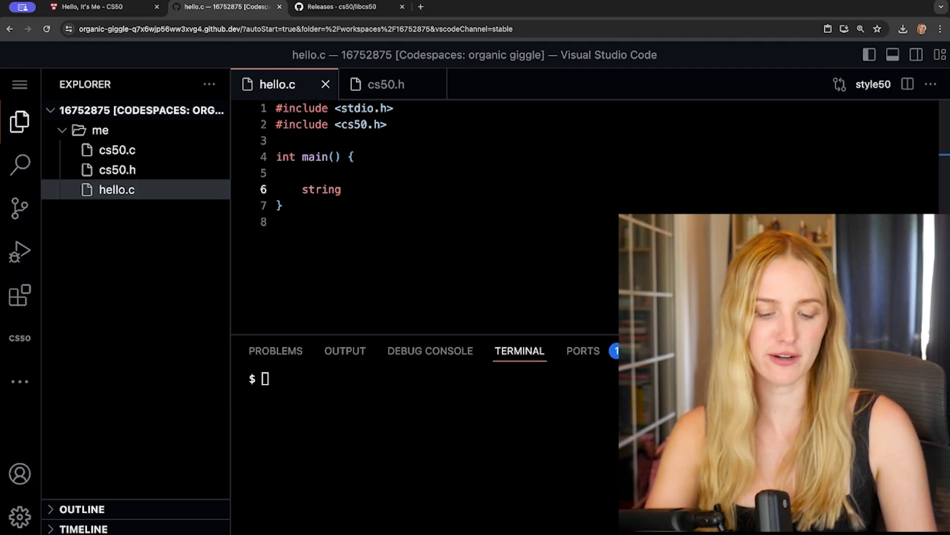
{"action": "type", "text": "name ="}
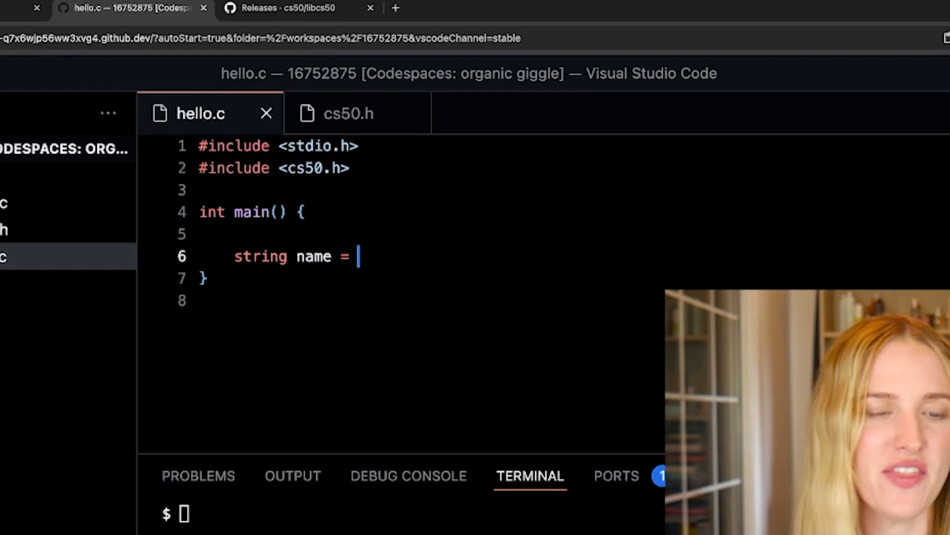
{"action": "type", "text": "get_string"}
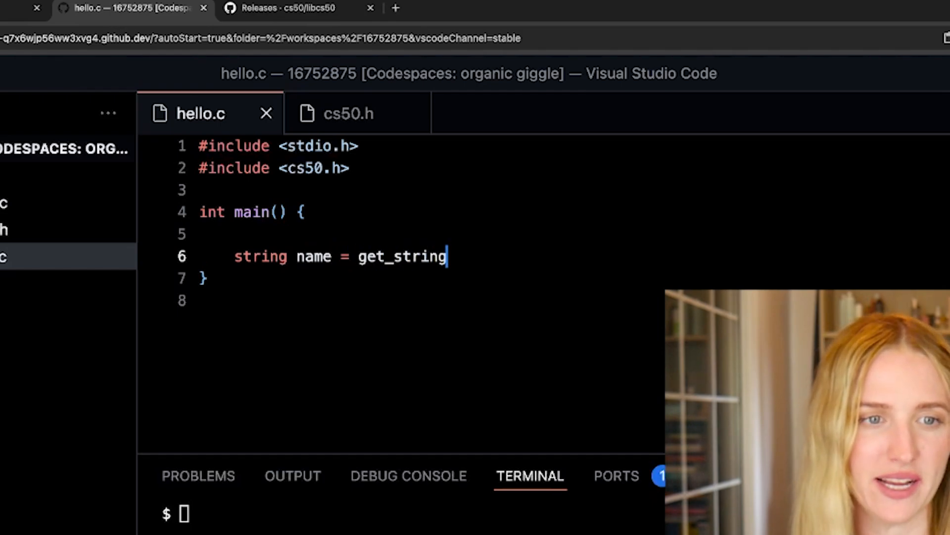
Step: Finish the call as get_string("What is your name?\n");
{"action": "type", "text": "()"}
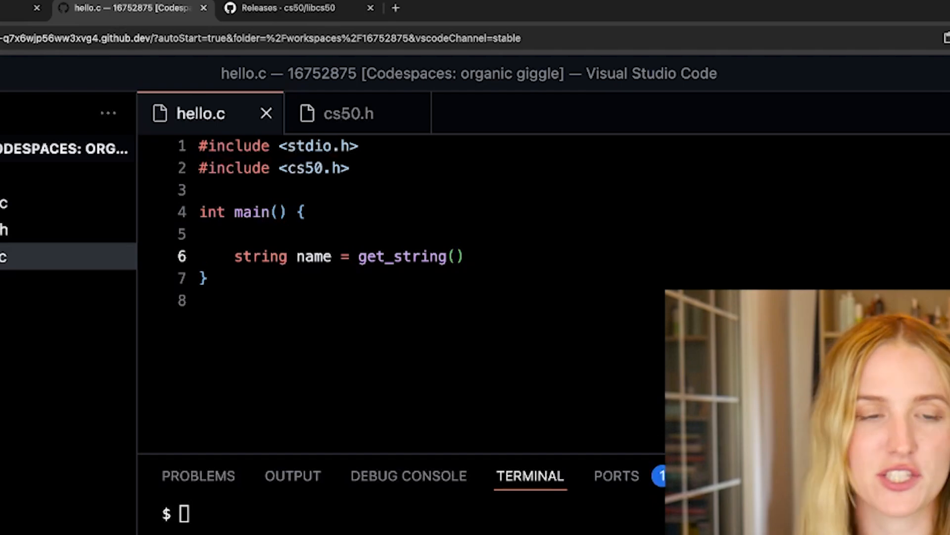
{"action": "type", "text": "\"\""}
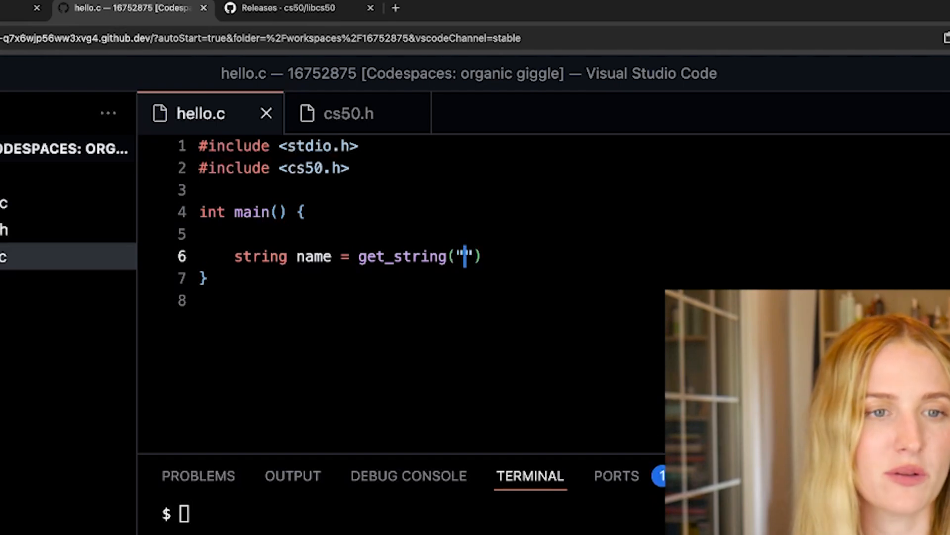
{"action": "type", "text": "Wha"}
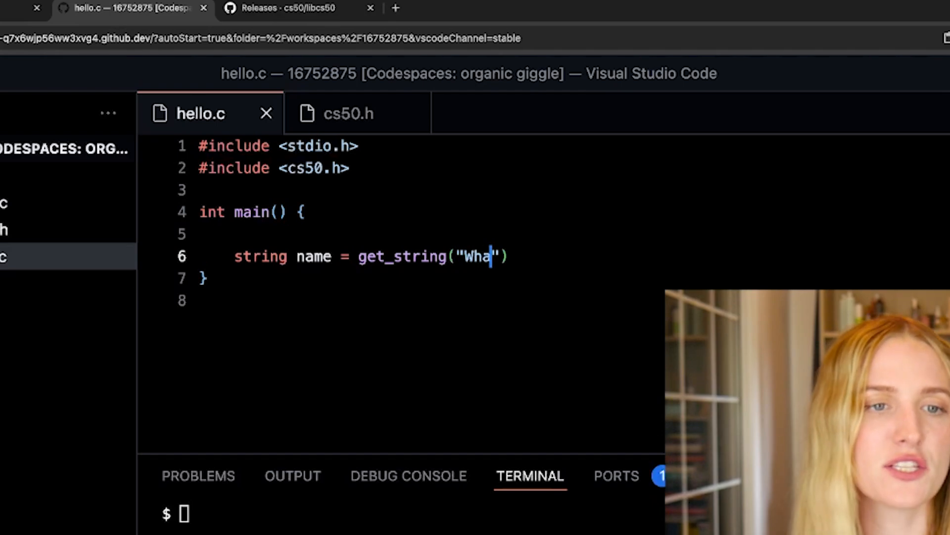
{"action": "type", "text": "t is your name"}
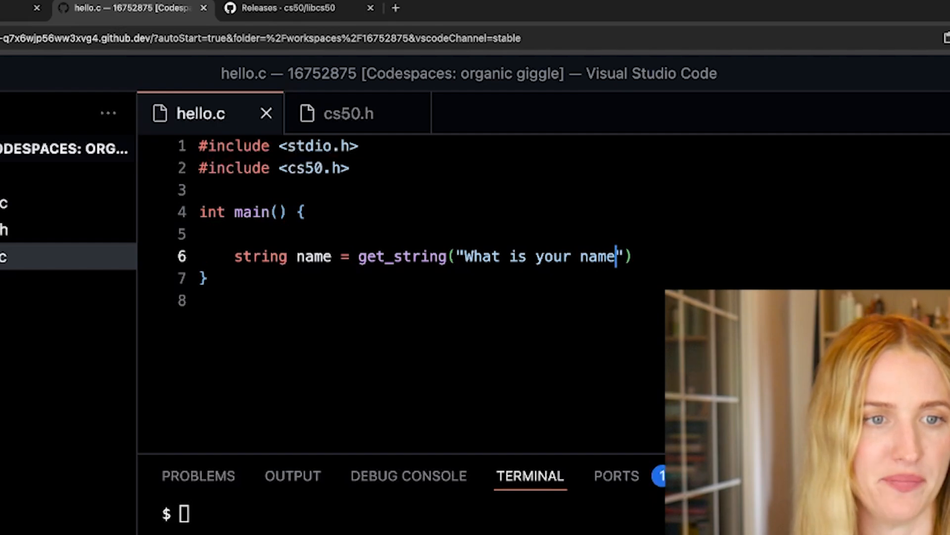
{"action": "type", "text": "?\\n"}
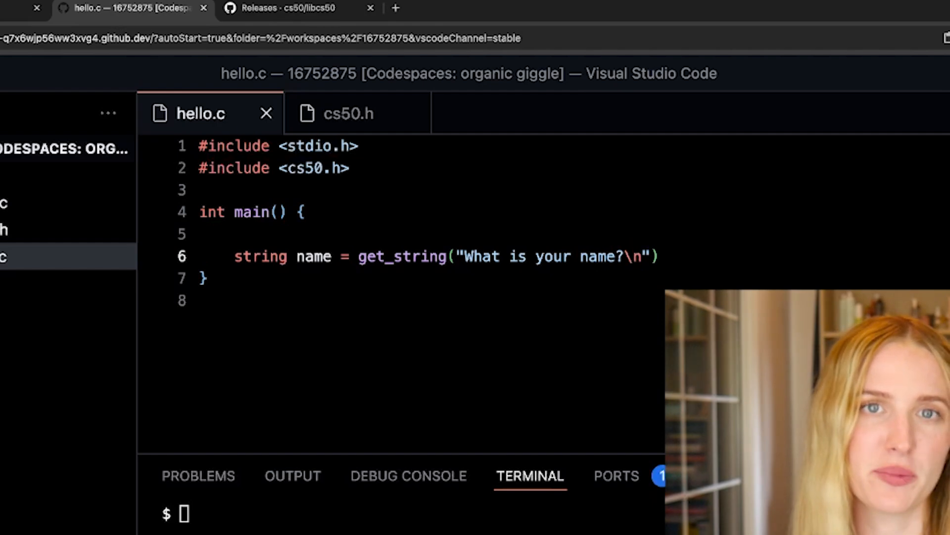
{"action": "type", "text": ";"}
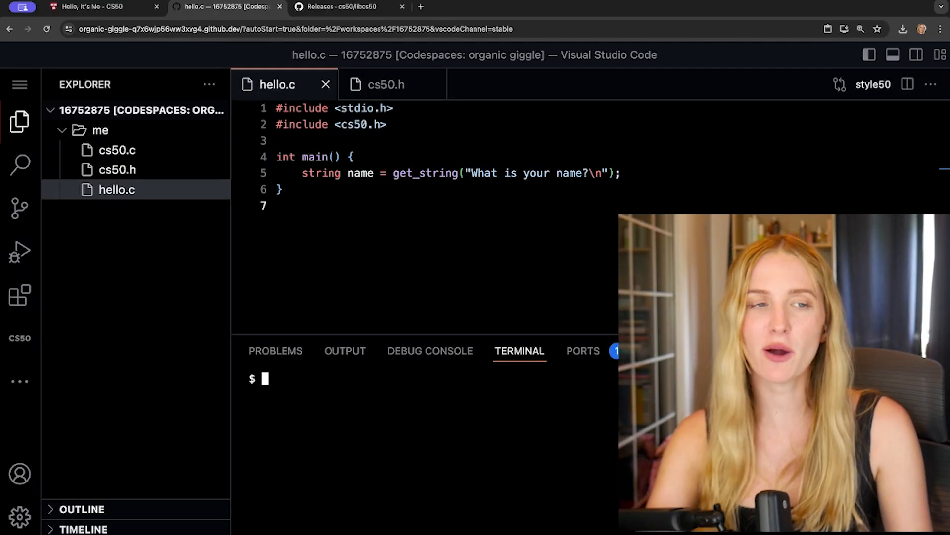
Step: In the terminal cd into me, make hello, run it and enter Madison, then start a new line in main
{"action": "type", "text": "cd"}
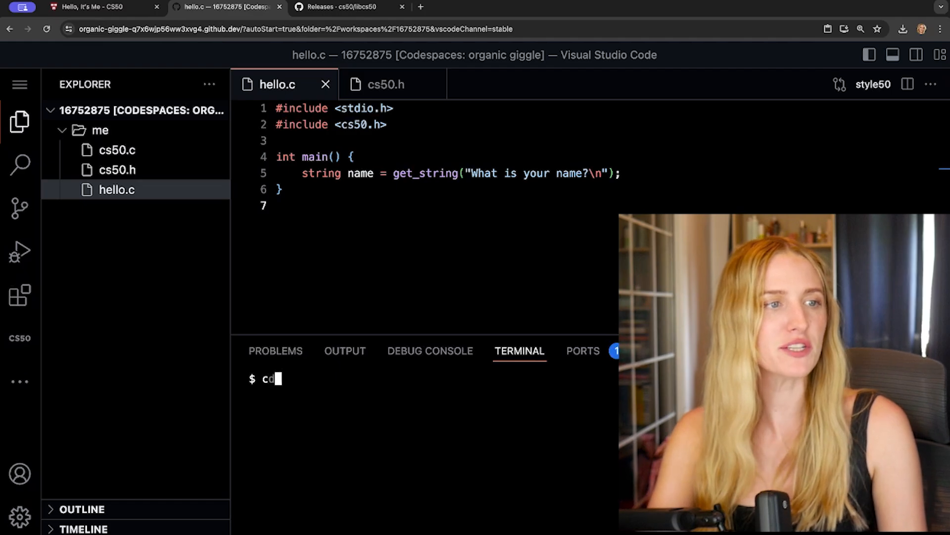
{"action": "key", "text": "Return"}
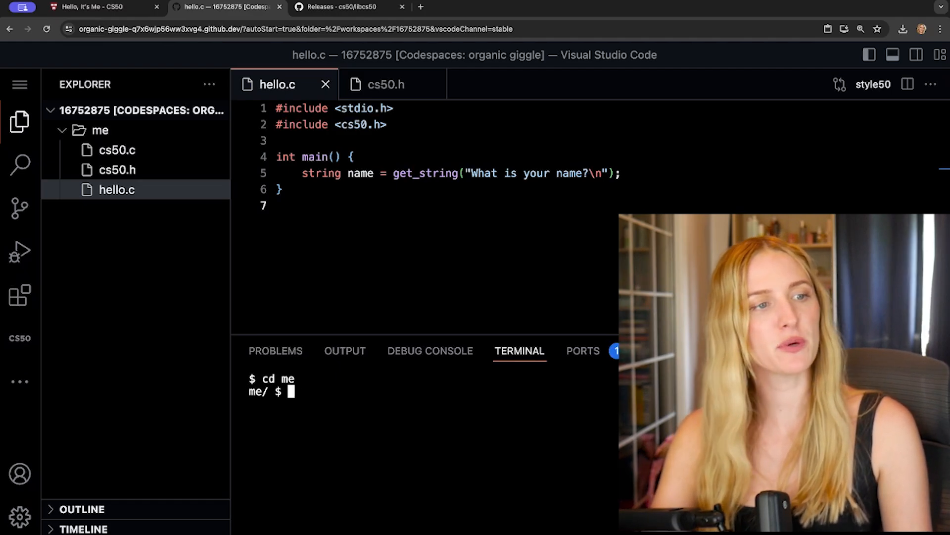
{"action": "type", "text": "make hello"}
{"action": "type", "text": "./hello"}
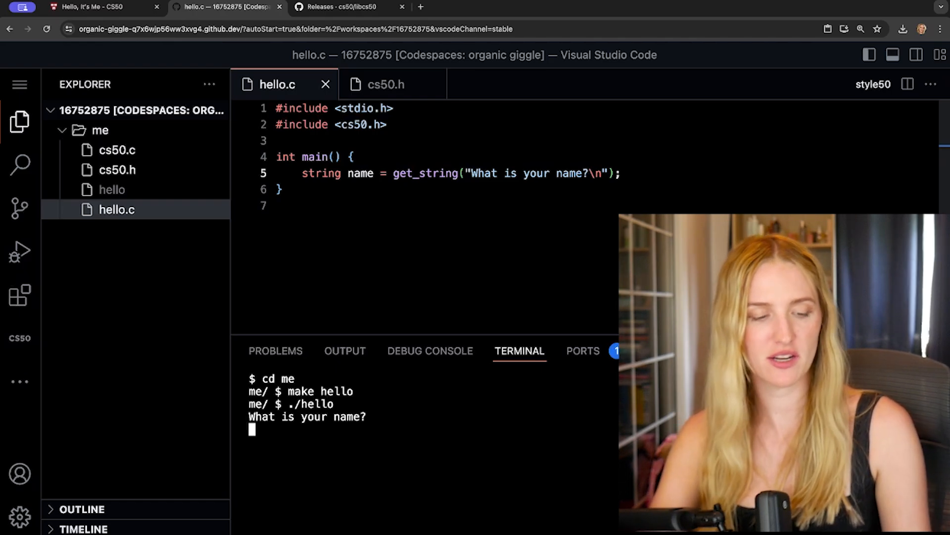
{"action": "type", "text": "Madison"}
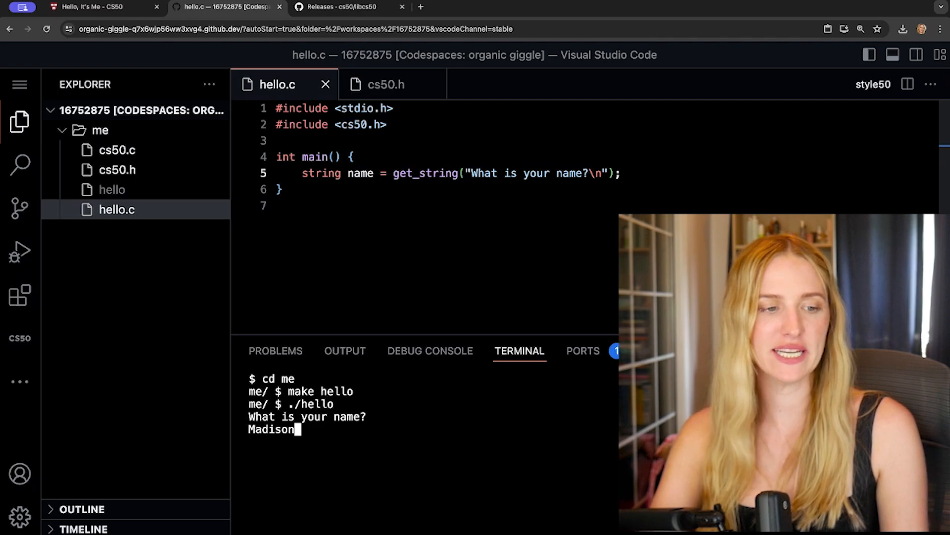
{"action": "key", "text": "Return"}
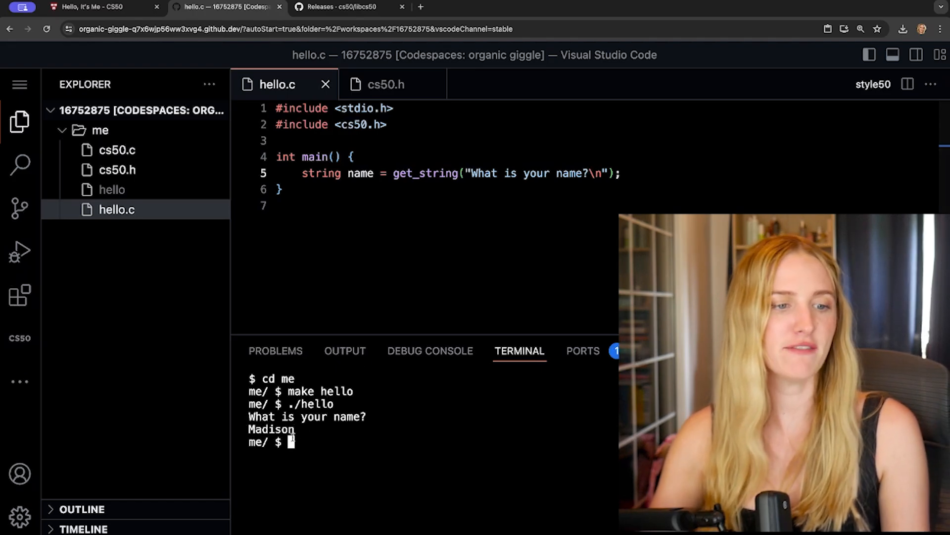
{"action": "double_click", "coordinate": [271, 428]}
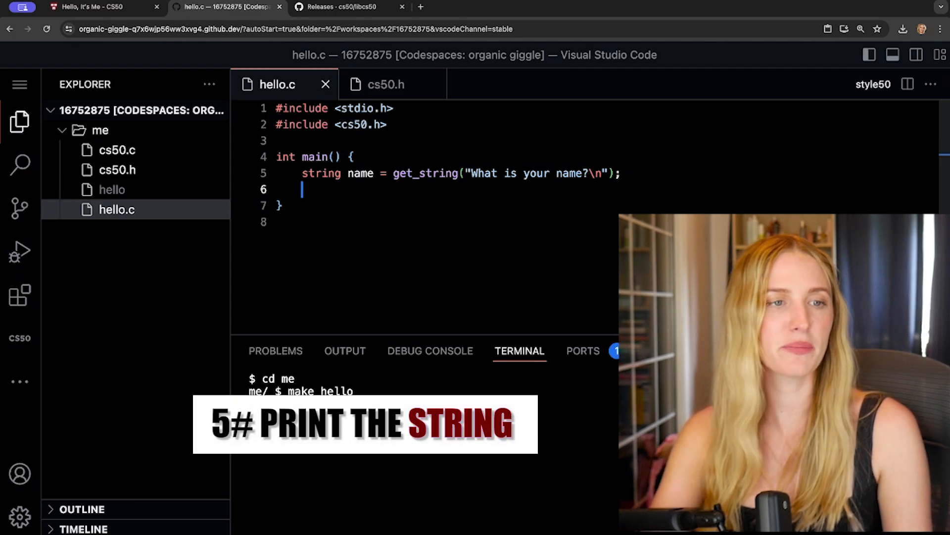
Step: Add printf("Hello, %s ", name); after the prompt line
{"action": "type", "text": "printf"}
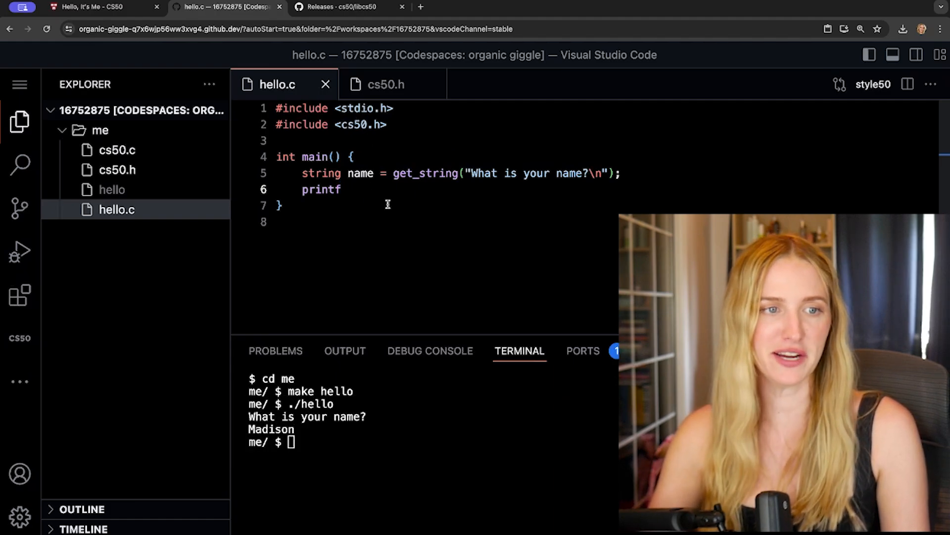
{"action": "type", "text": "()"}
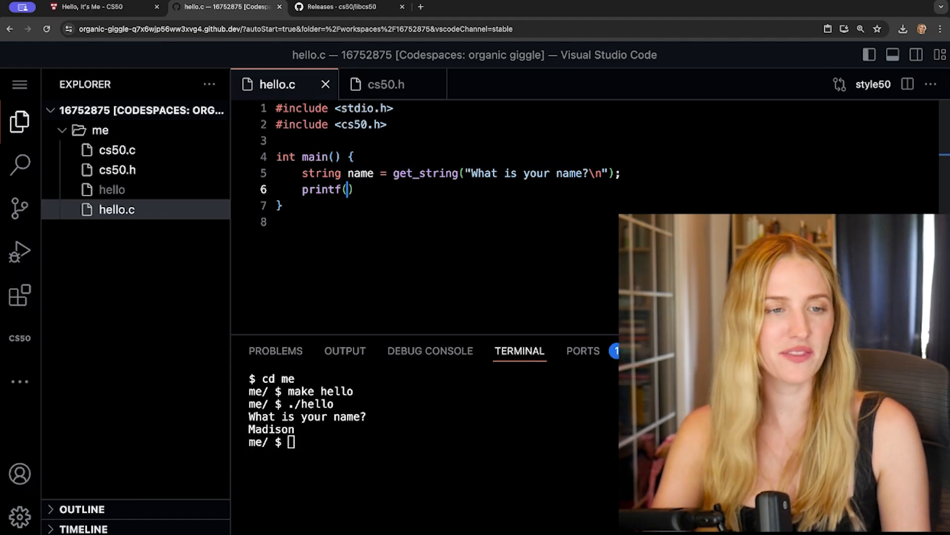
{"action": "type", "text": "\"Hello"}
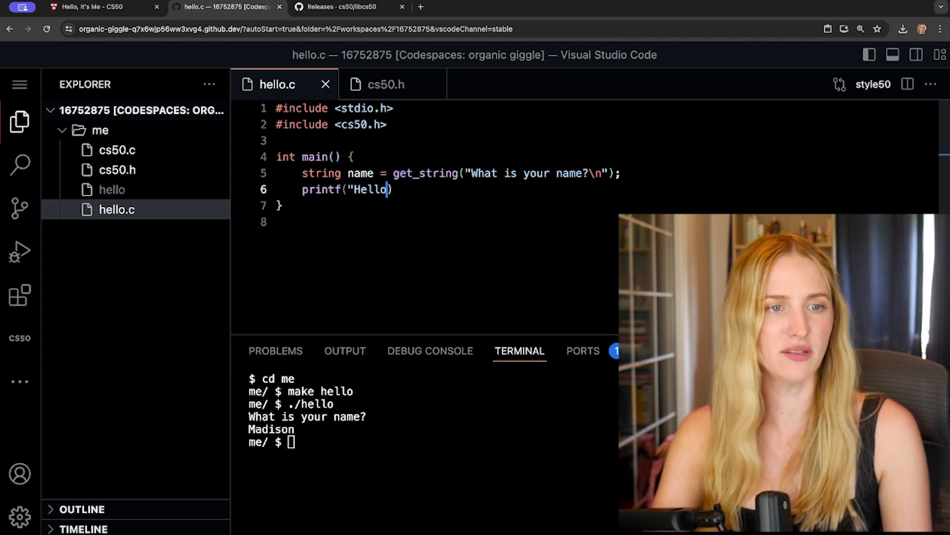
{"action": "type", "text": ", %"}
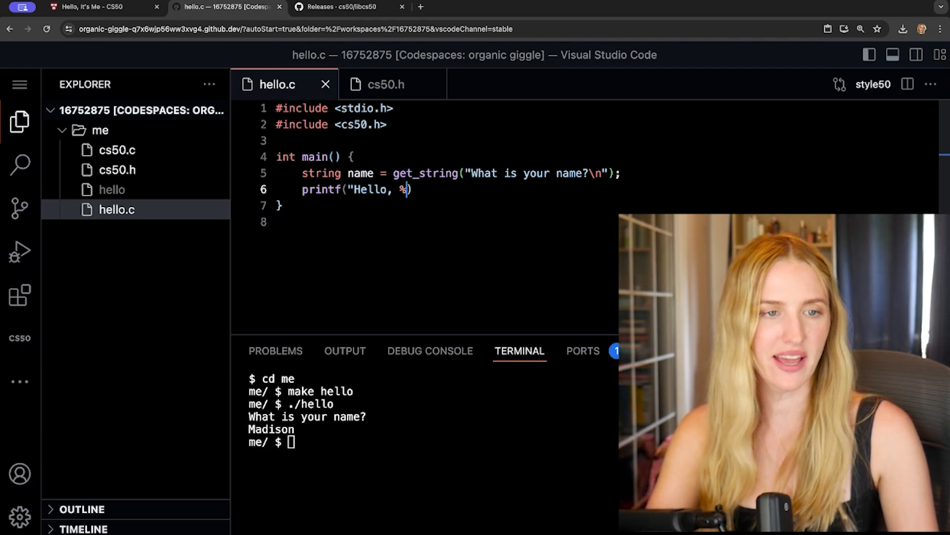
{"action": "type", "text": "s \","}
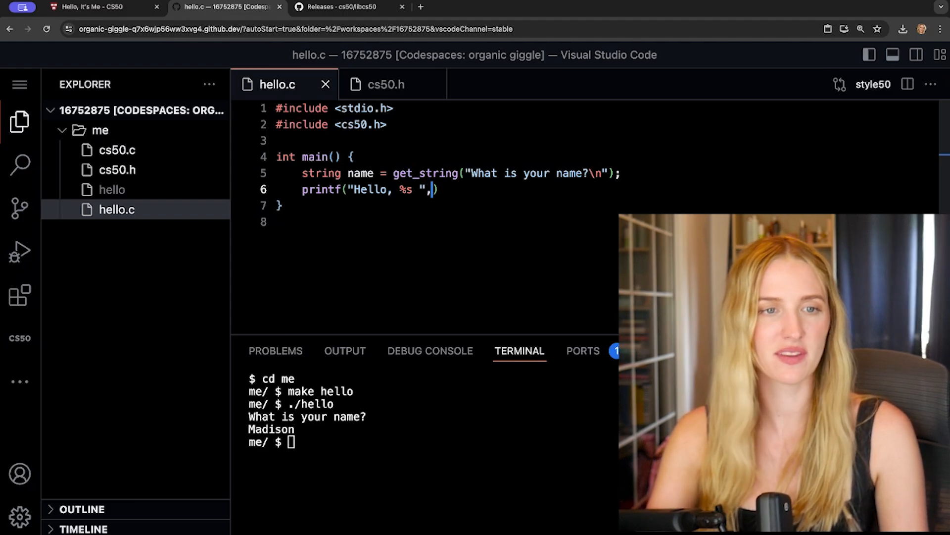
{"action": "type", "text": "name"}
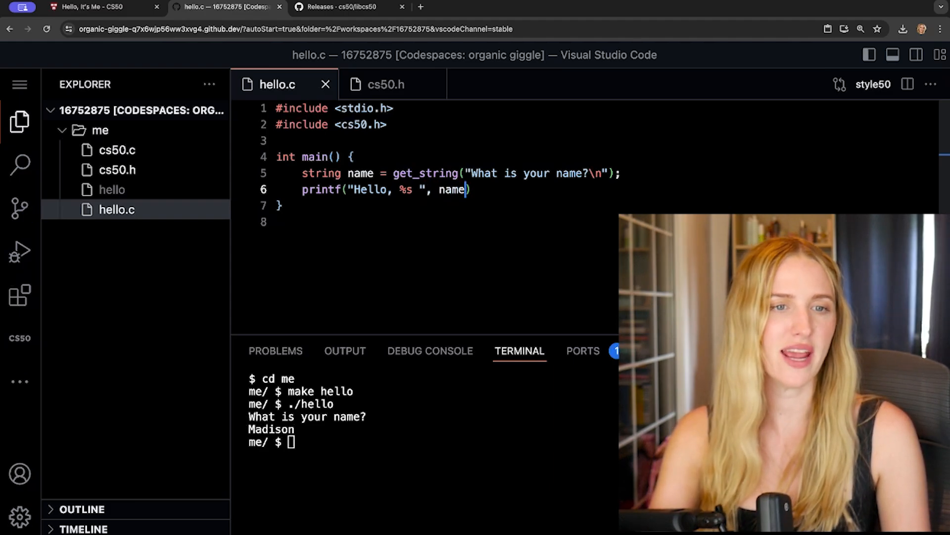
{"action": "type", "text": "'"}
{"action": "left_click", "coordinate": [431, 441]}
{"action": "type", "text": "./hello"}
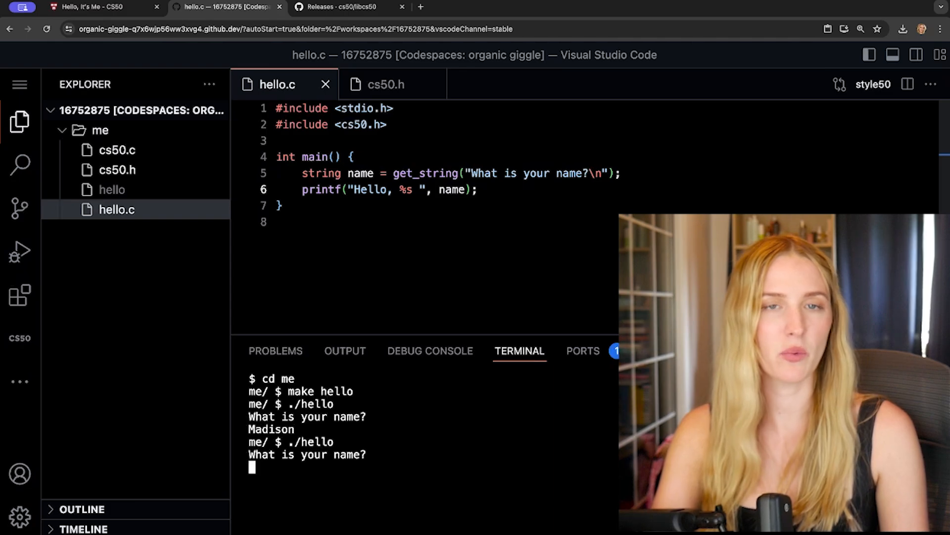
Step: Rebuild with make hello, run ./hello, and enter Madison at the prompt
{"action": "type", "text": "Madison"}
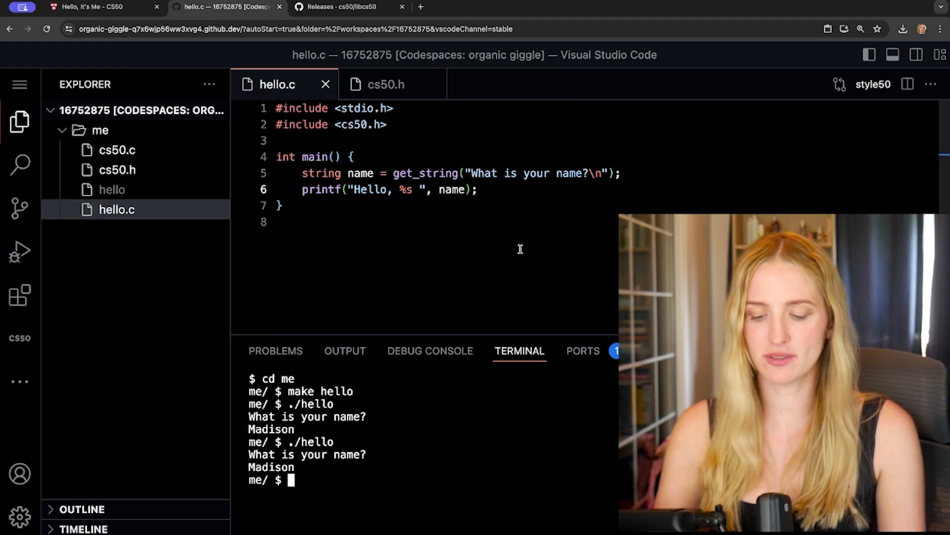
{"action": "type", "text": "make hello"}
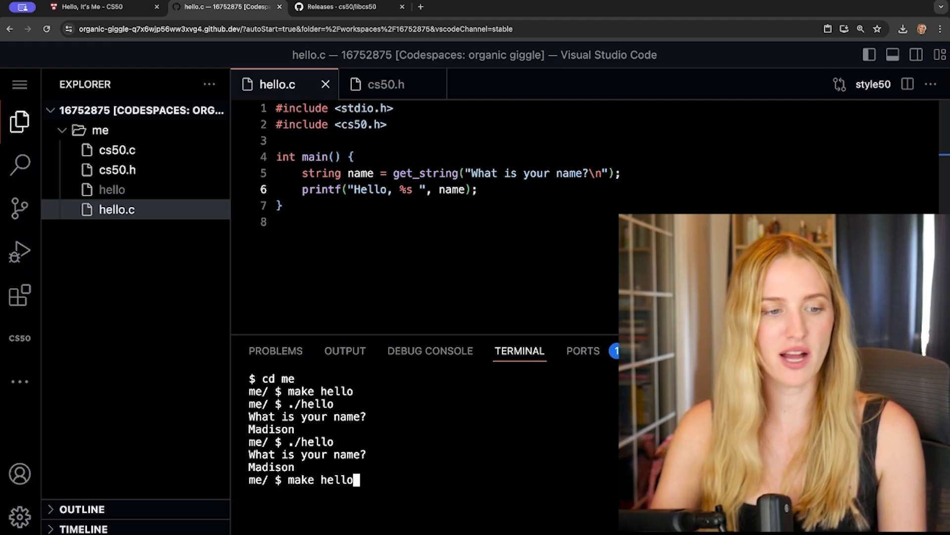
{"action": "key", "text": "Return"}
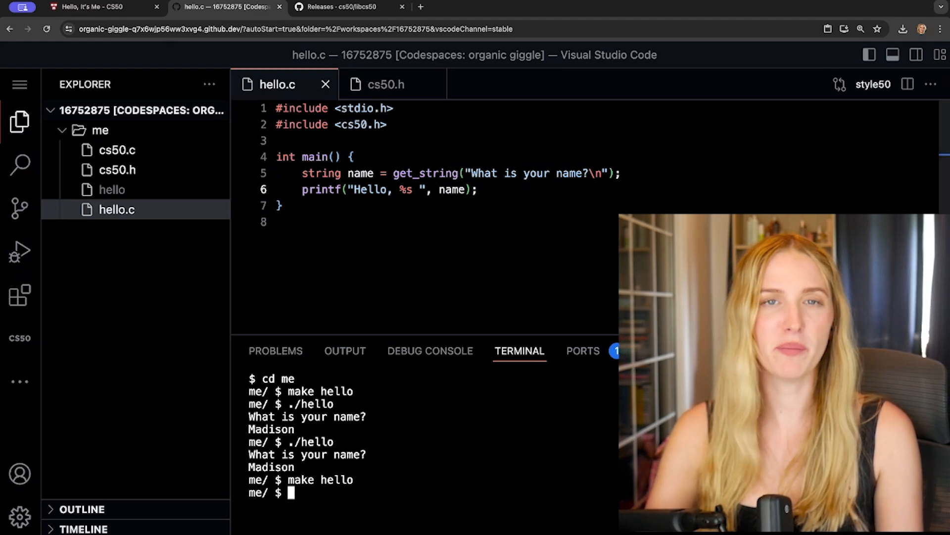
{"action": "type", "text": "./hello"}
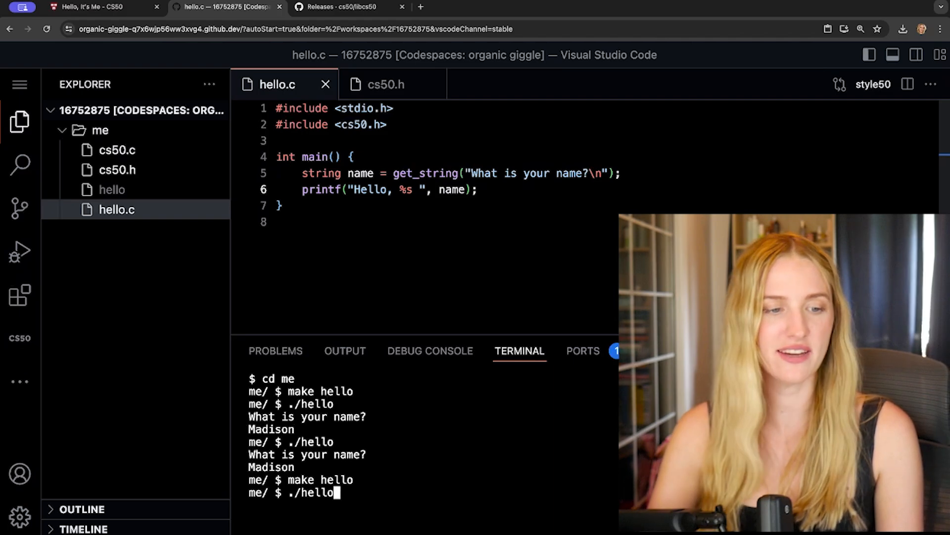
{"action": "key", "text": "Return"}
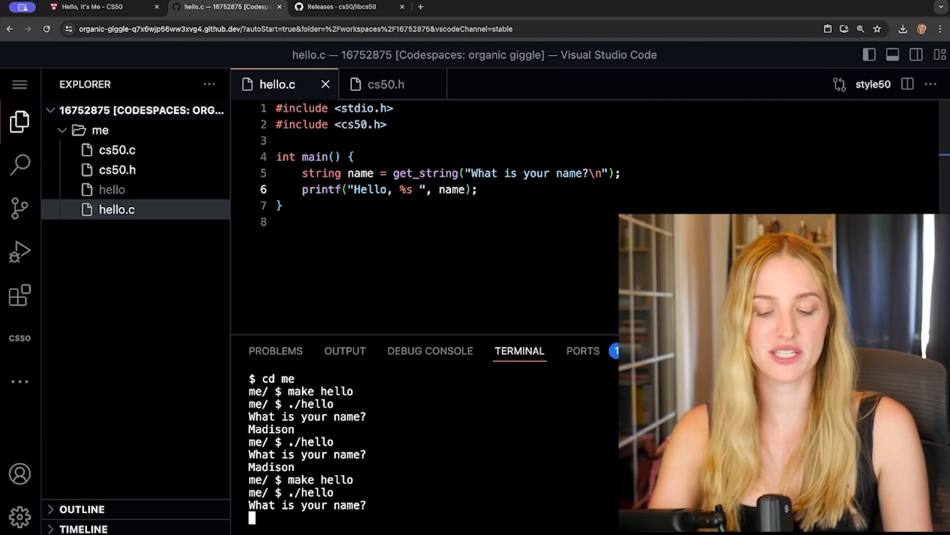
{"action": "type", "text": "Madison"}
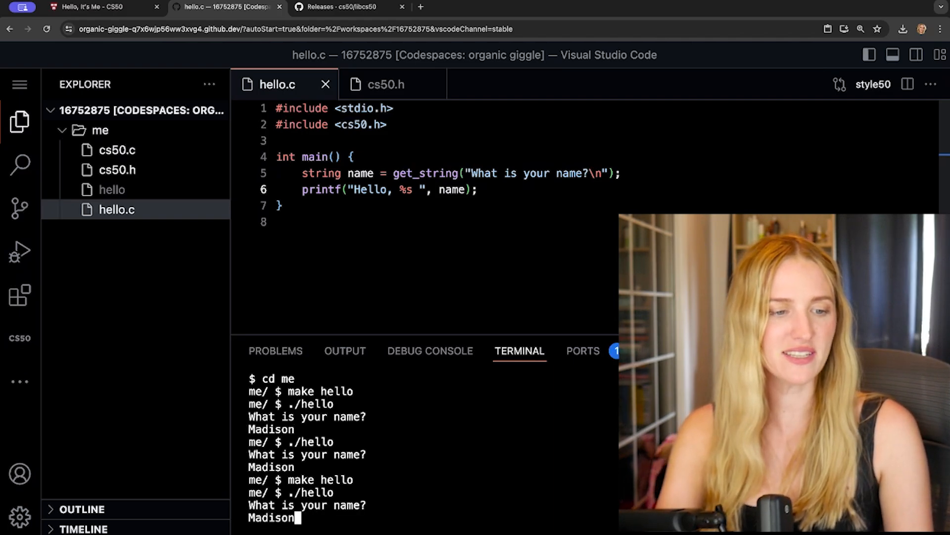
{"action": "key", "text": "Return"}
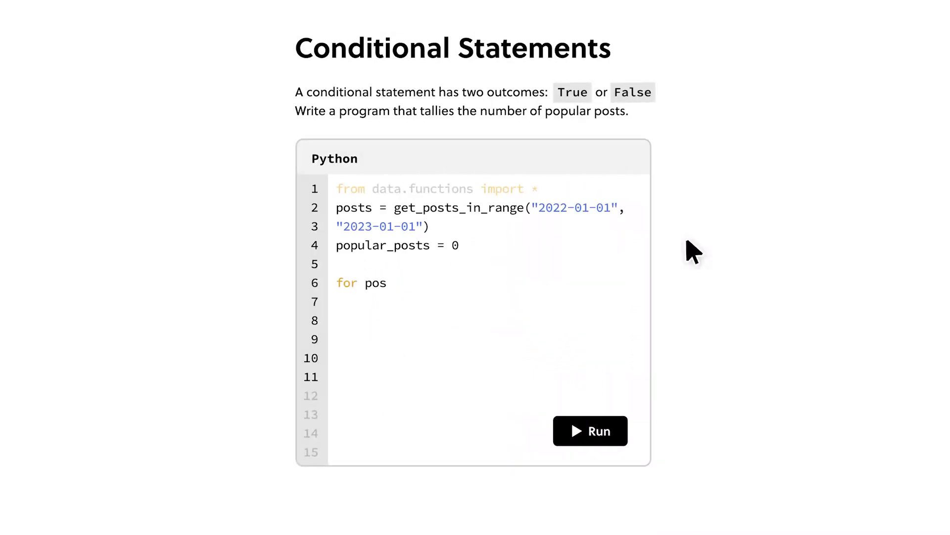
{"action": "left_click", "coordinate": [589, 431]}
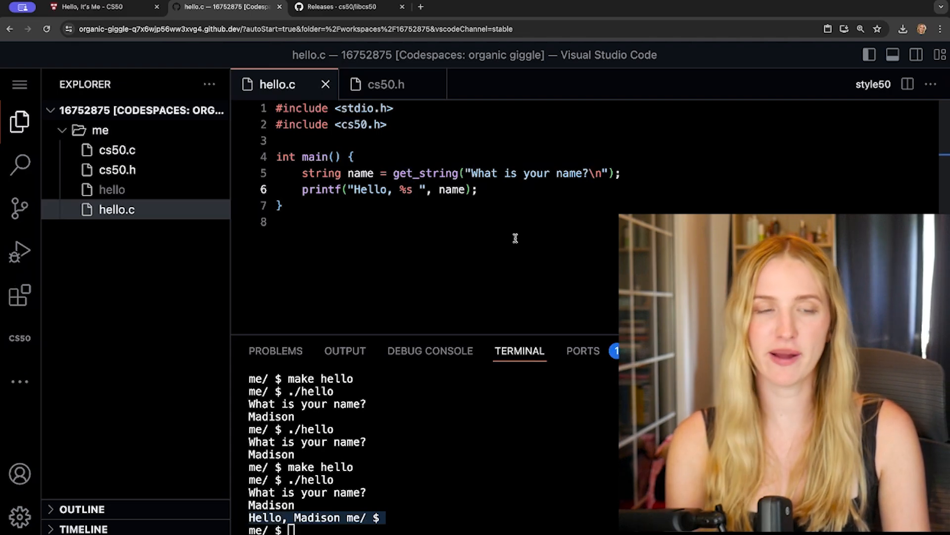
Step: End the printf string with \n, then rerun ./hello entering Adele to get Hello, Adele on its own line
{"action": "type", "text": "\\n"}
{"action": "left_click", "coordinate": [432, 528]}
{"action": "type", "text": "make hello"}
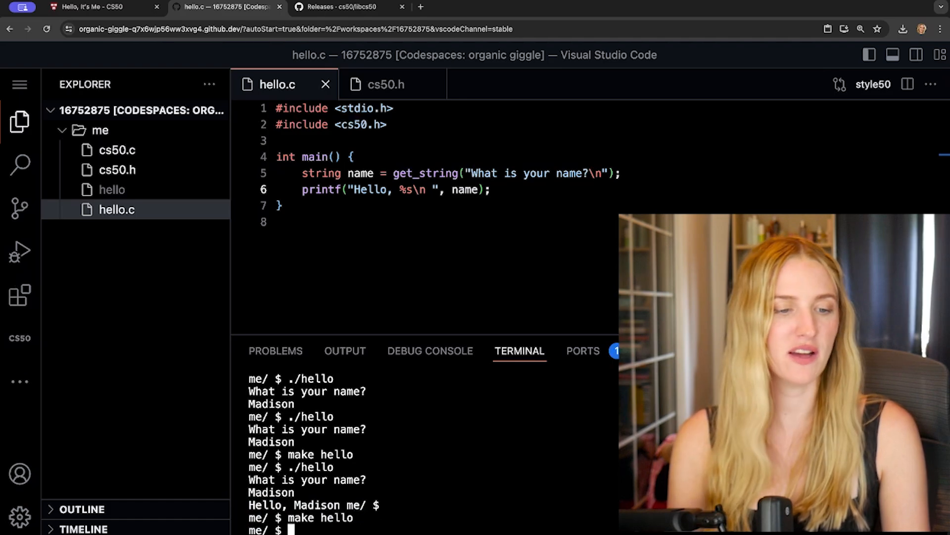
{"action": "type", "text": "./hello"}
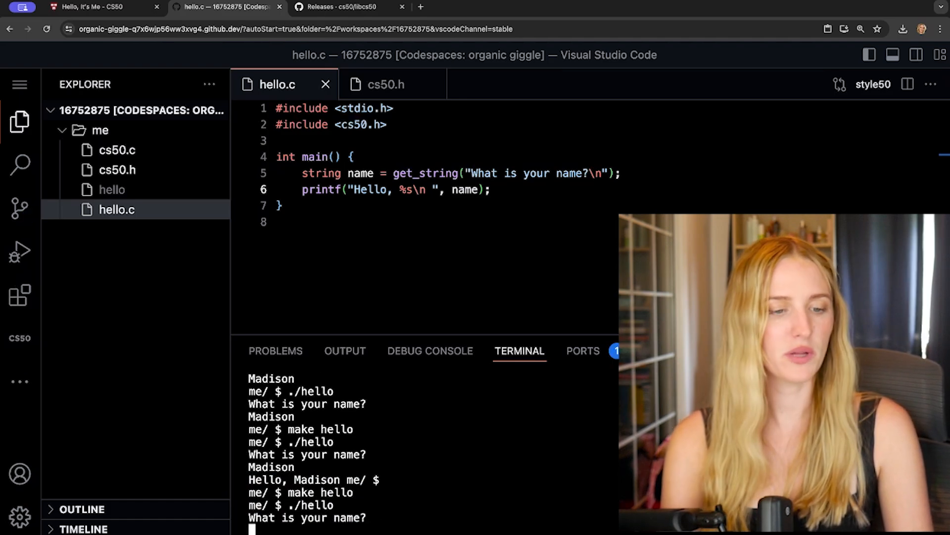
{"action": "type", "text": "Adele"}
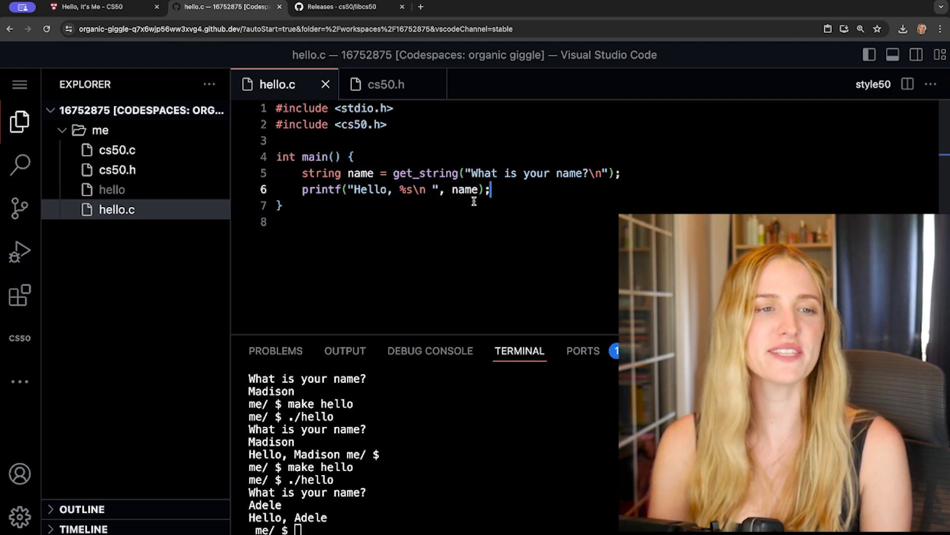
{"action": "mouse_move", "coordinate": [410, 190]}
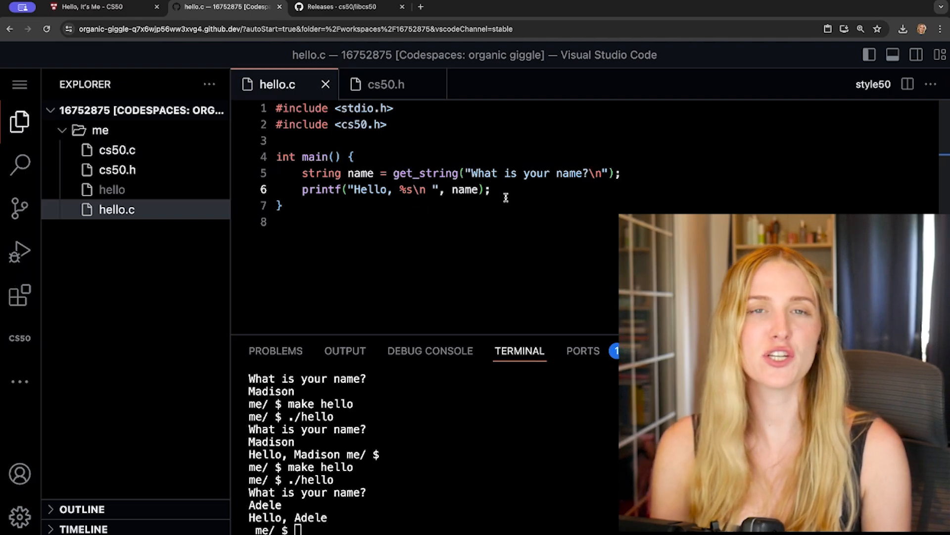
{"action": "double_click", "coordinate": [464, 190]}
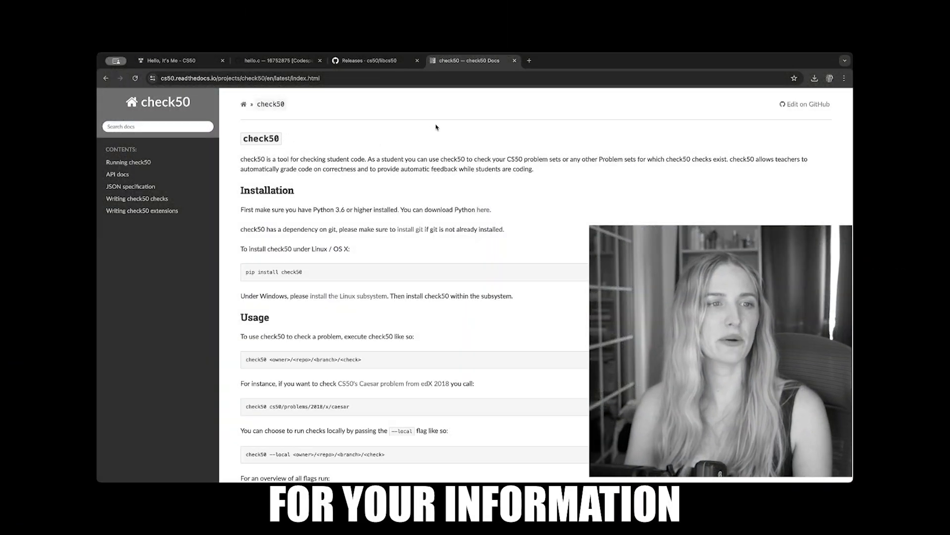
{"action": "mouse_move", "coordinate": [277, 157]}
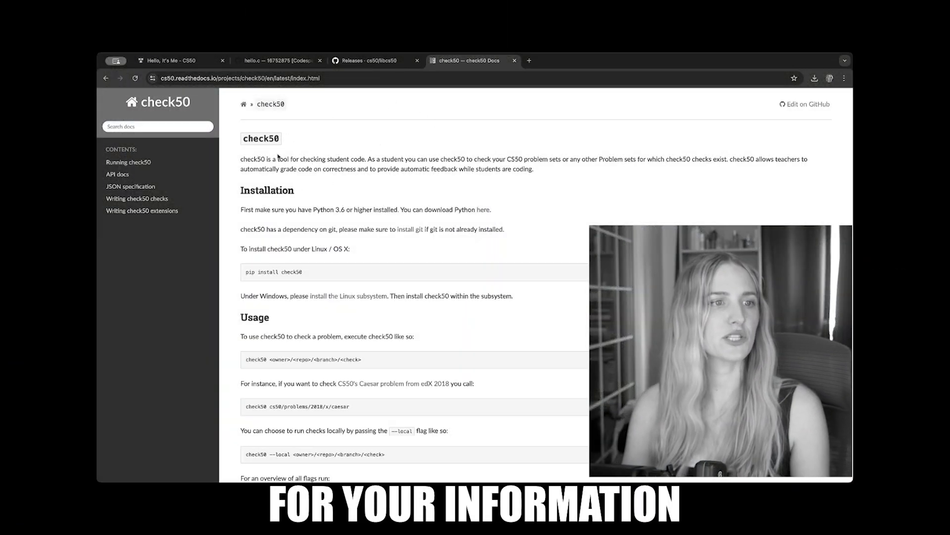
{"action": "mouse_move", "coordinate": [353, 147]}
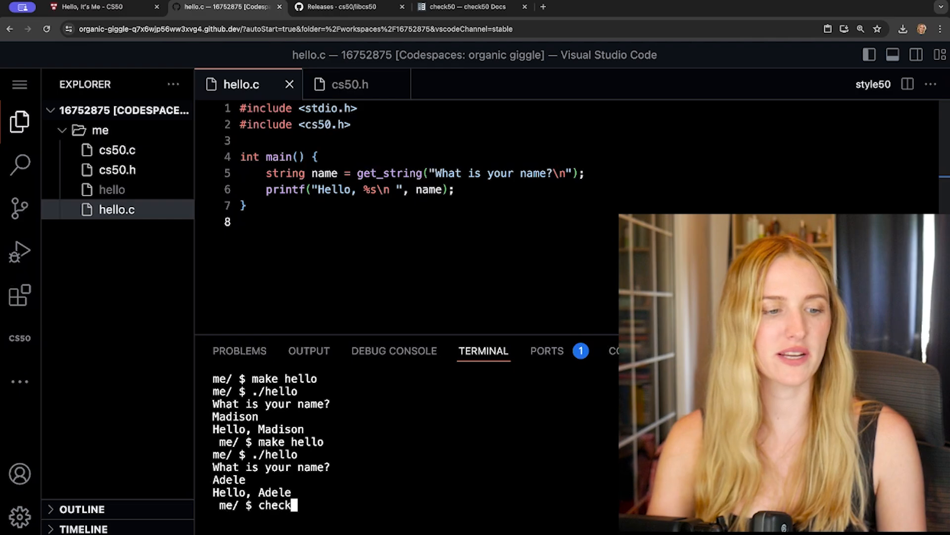
Step: Enter the command check50 cs50/problems/2024/spring/me in the terminal
{"action": "type", "text": "50 cs"}
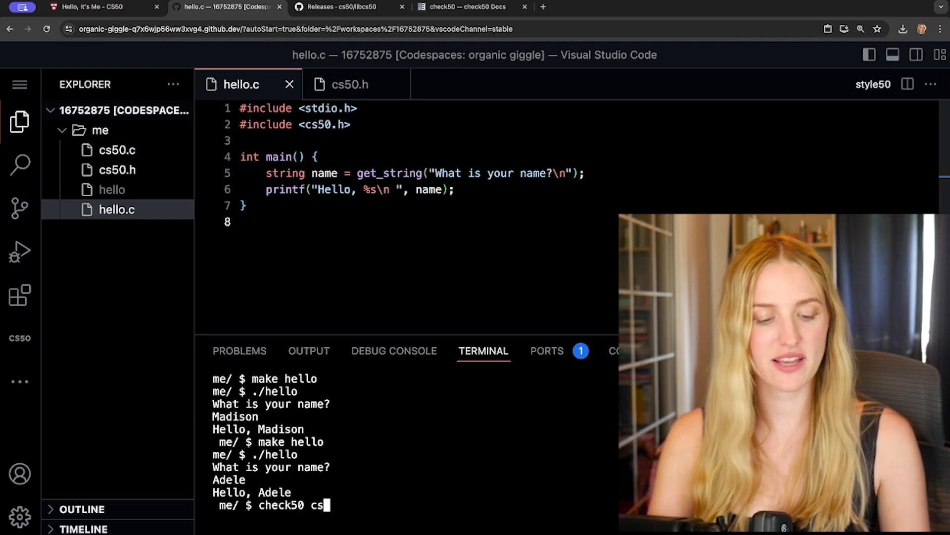
{"action": "type", "text": "50/problems"}
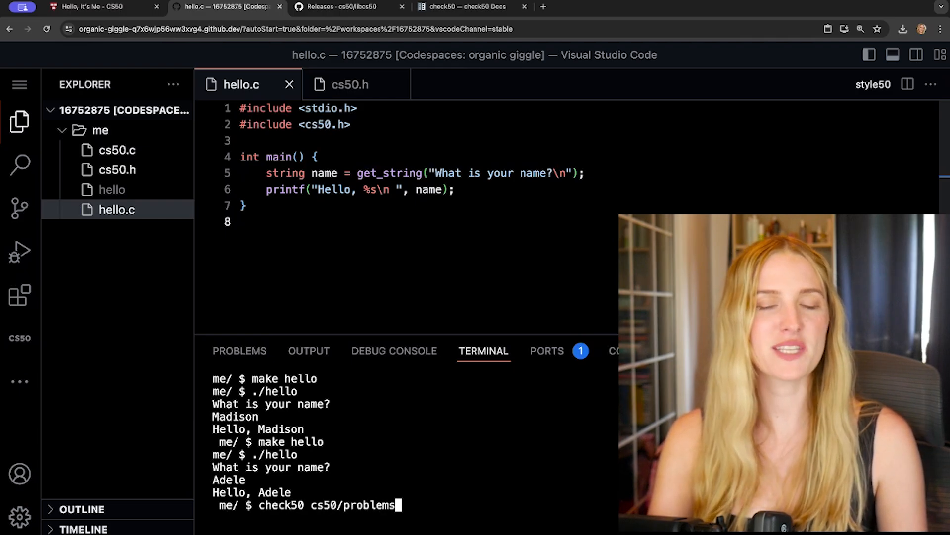
{"action": "type", "text": "/"}
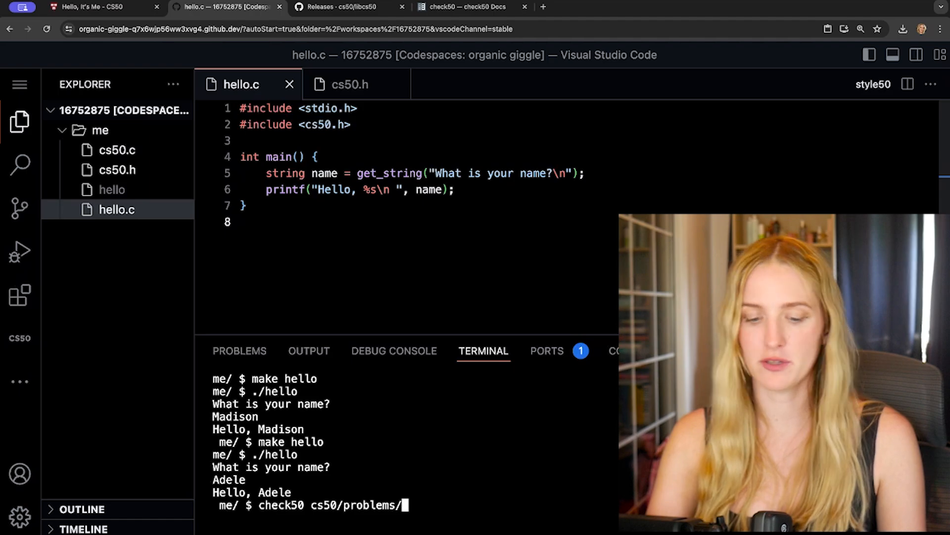
{"action": "type", "text": "2024/sprin"}
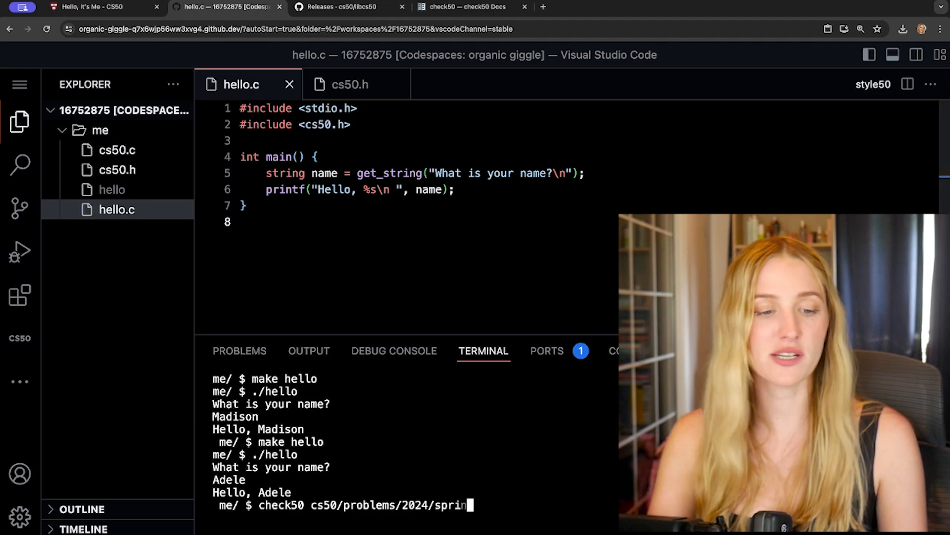
{"action": "type", "text": "/m"}
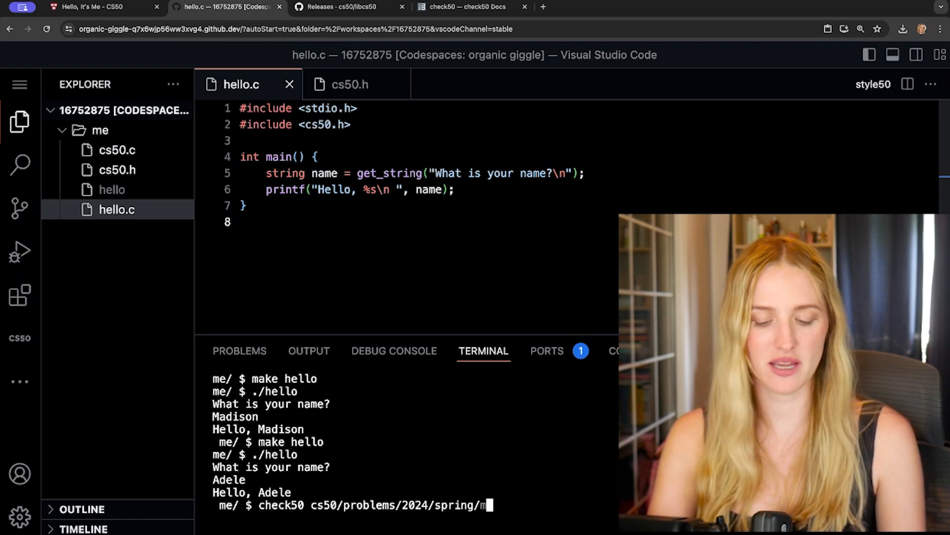
{"action": "type", "text": "e"}
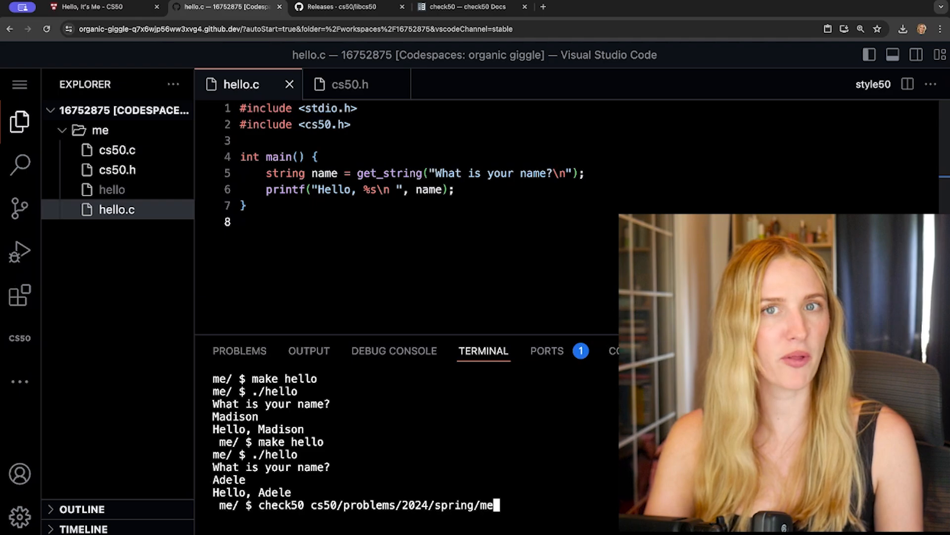
{"action": "type", "text": "world"}
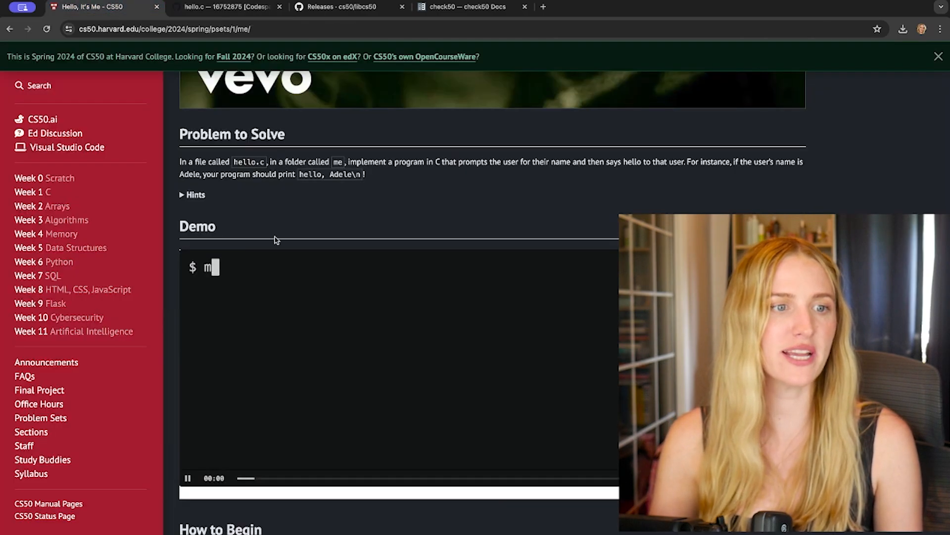
Step: Return to the codespace and run check50, which passes exists/compiles but fails the three name checks
{"action": "left_click", "coordinate": [224, 7]}
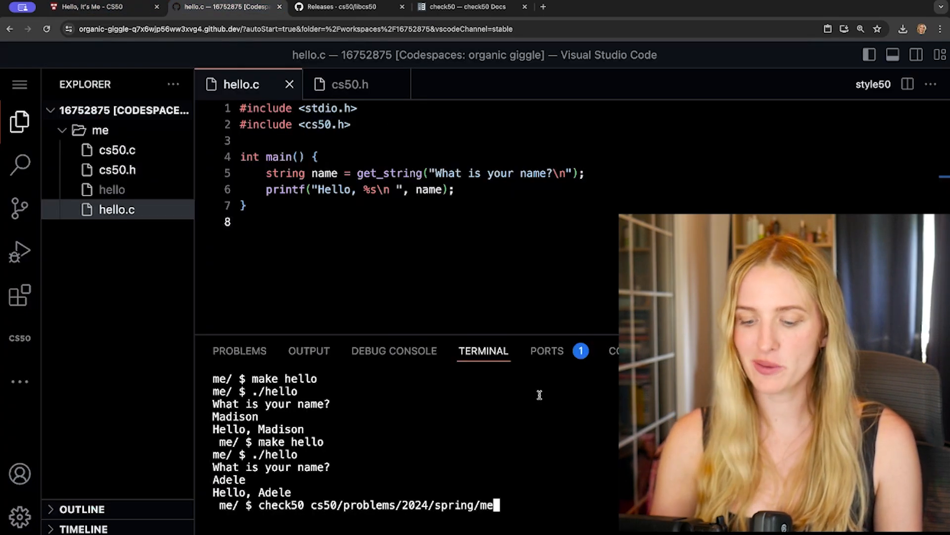
{"action": "key", "text": "Return"}
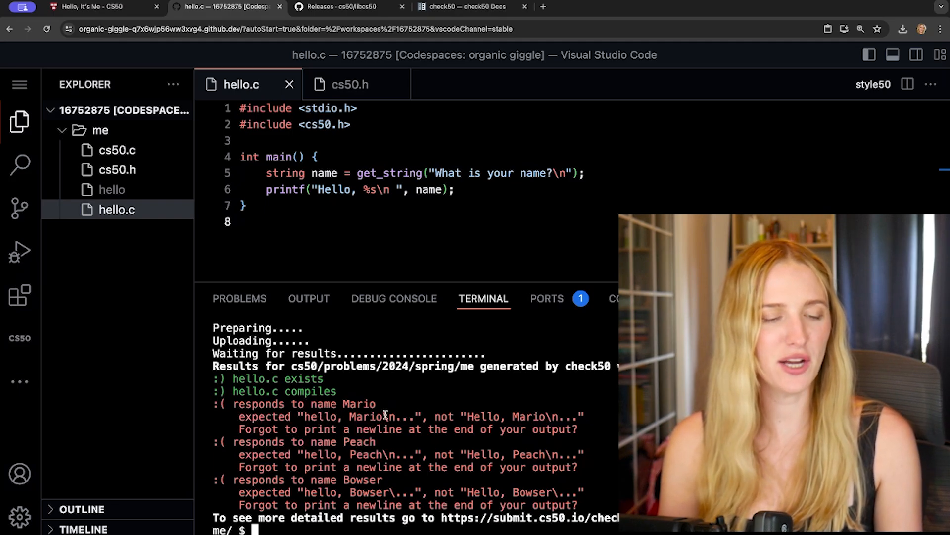
Step: Lowercase the greeting to hello, rebuild and rerun for hello, Madison, then retype the check50 command
{"action": "double_click", "coordinate": [376, 417]}
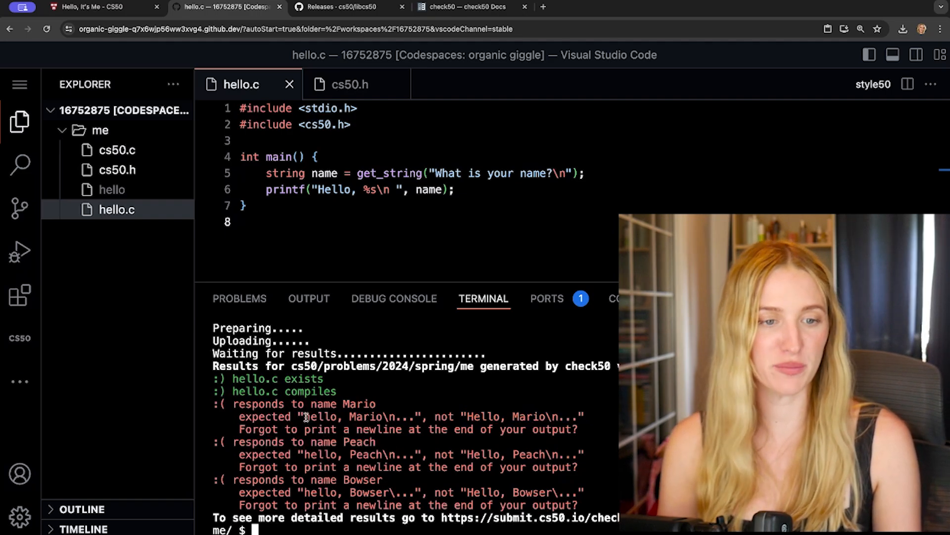
{"action": "double_click", "coordinate": [319, 417]}
{"action": "type", "text": "h"}
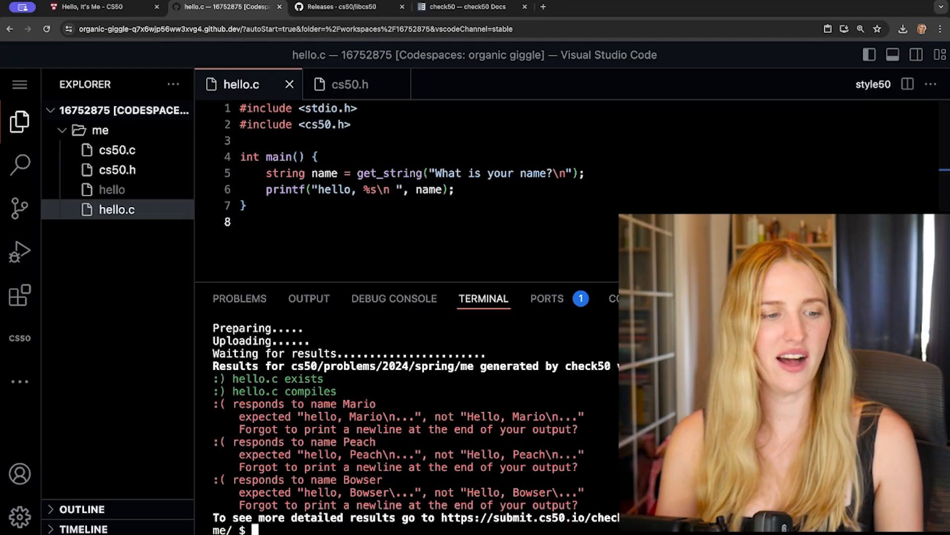
{"action": "type", "text": "make hello"}
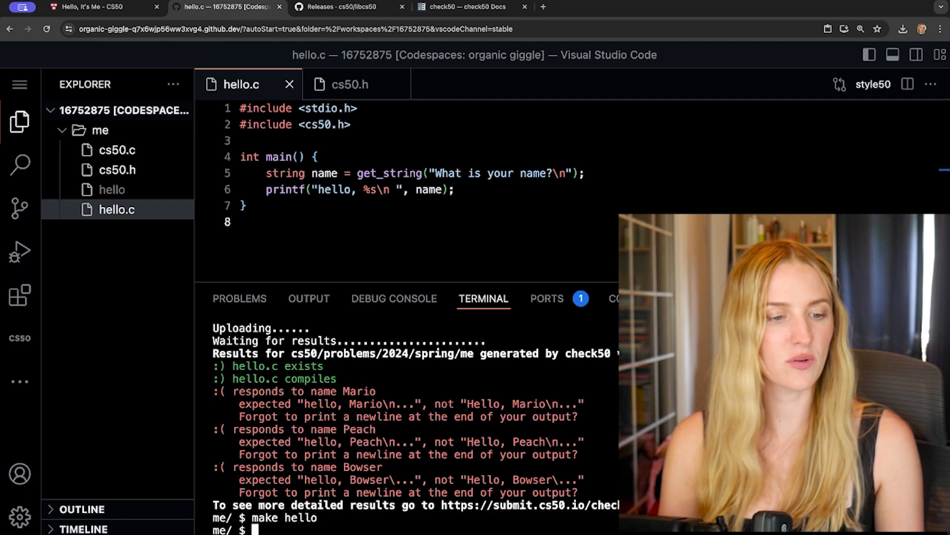
{"action": "type", "text": "./hello"}
{"action": "type", "text": "Madison"}
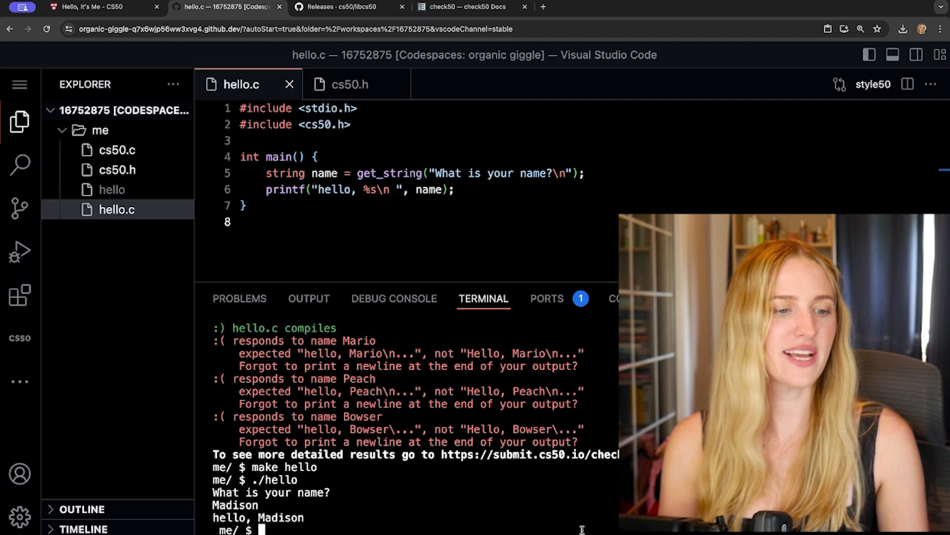
{"action": "type", "text": "check50 cs50/problems/2024/spring/me"}
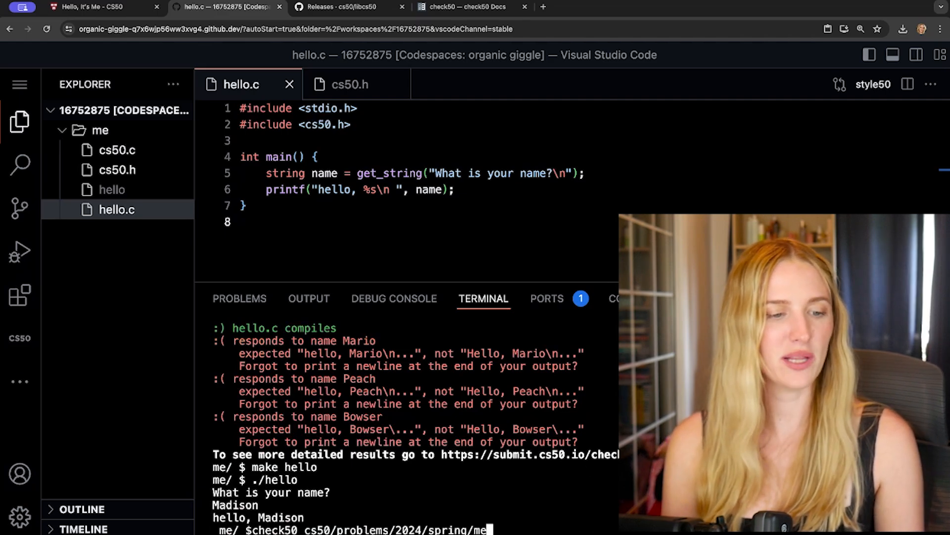